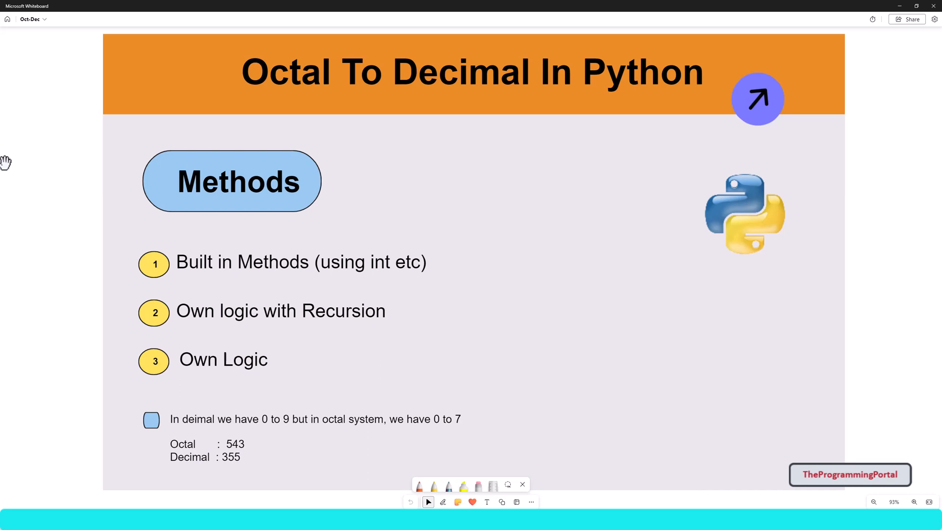
Bring the handwritten 355 ÷ 8 division table, with 543 boxed, into view.
{"action": "left_click", "coordinate": [757, 98]}
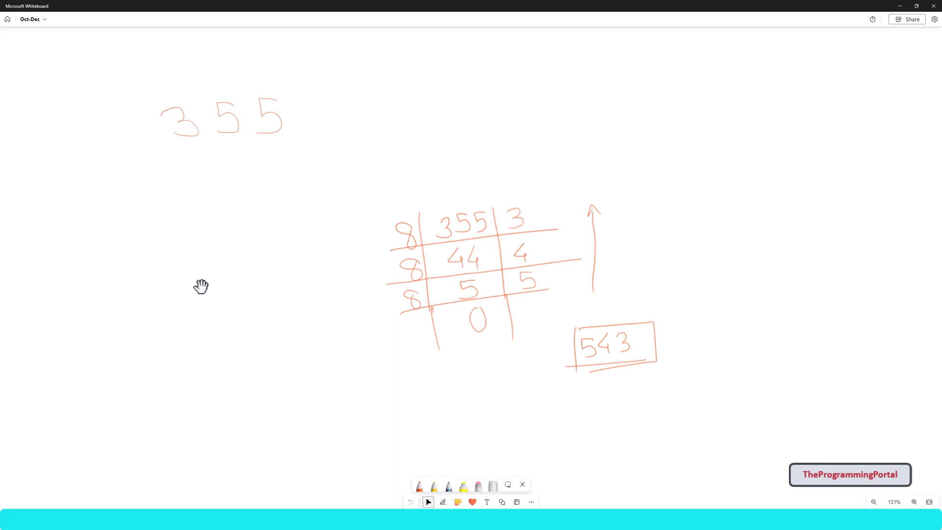
Handwrite the digits 5, 4 and 3 widely spaced on an empty part of the board.
{"action": "left_click_drag", "start_coordinate": [139, 82], "coordinate": [318, 146]}
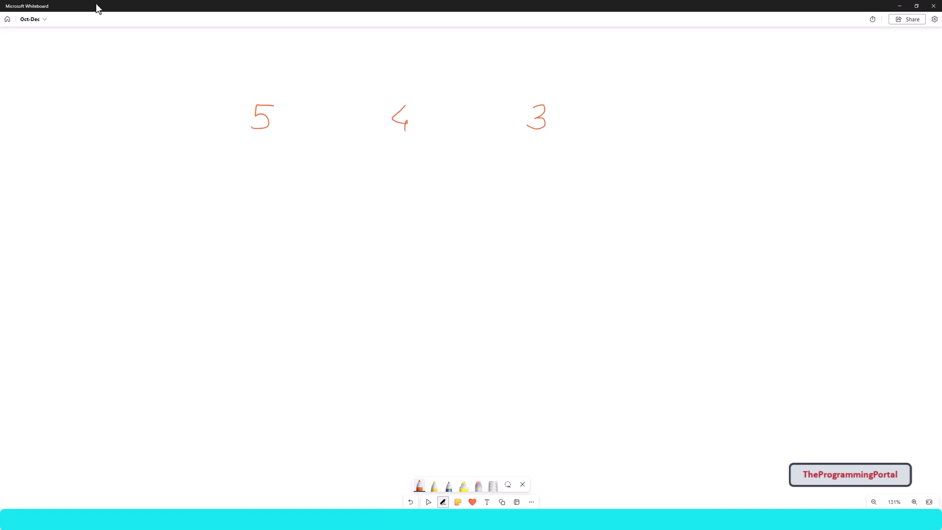
Write positions 2, 1, 0 under the digits of 543 and begin the base 8 row.
{"action": "left_click_drag", "start_coordinate": [193, 145], "coordinate": [233, 145]}
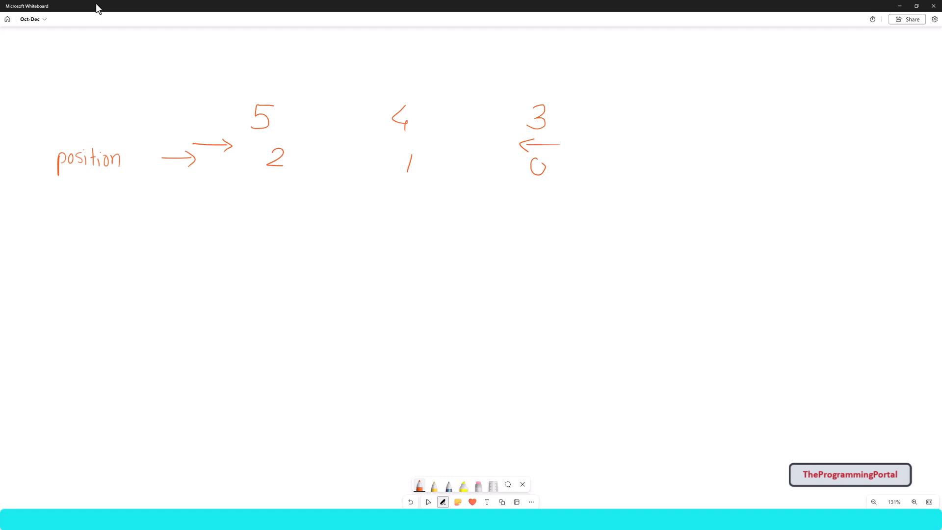
{"action": "left_click_drag", "start_coordinate": [55, 186], "coordinate": [180, 198]}
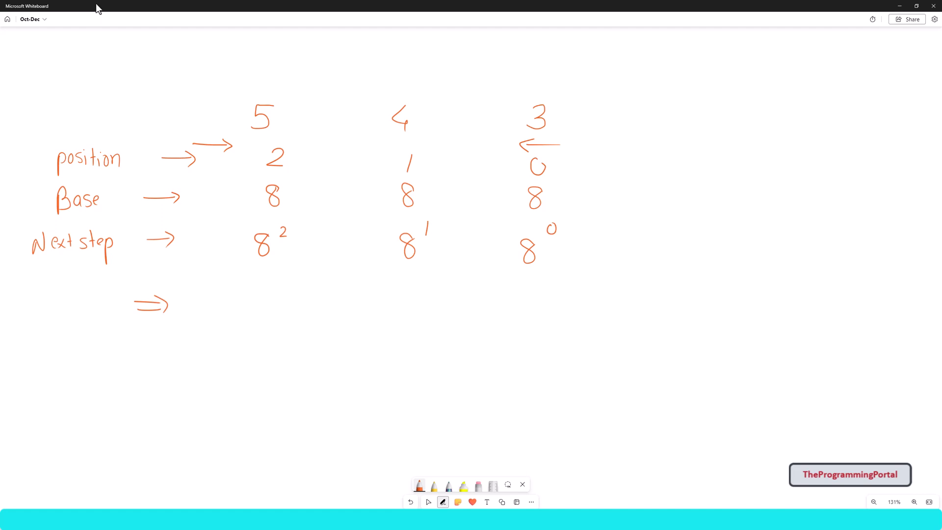
Write 'Base' with 8 under each digit and the powers 8², 8¹, 8⁰ below.
{"action": "left_click_drag", "start_coordinate": [227, 90], "coordinate": [294, 138]}
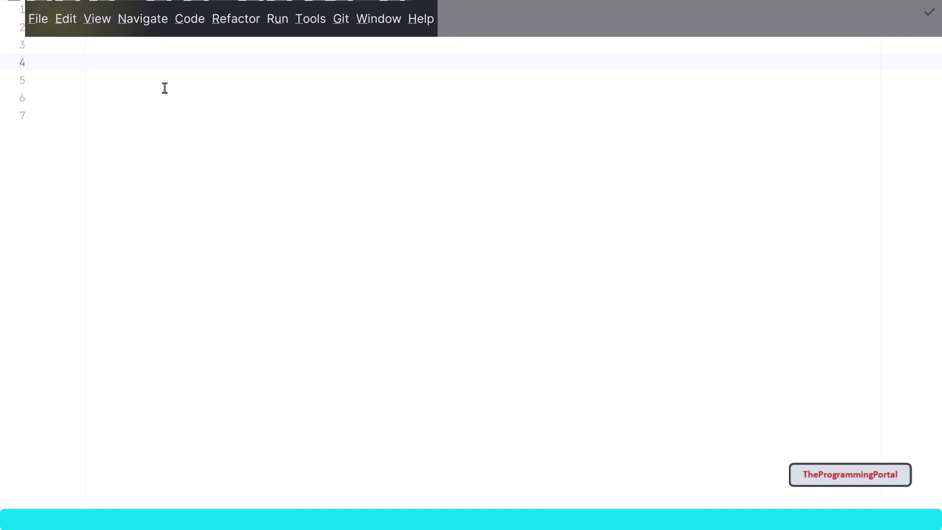
Write octal_value = int(input("Enter any octal value - only allowed is 0-7:")) on line 4.
{"action": "left_click", "coordinate": [87, 63]}
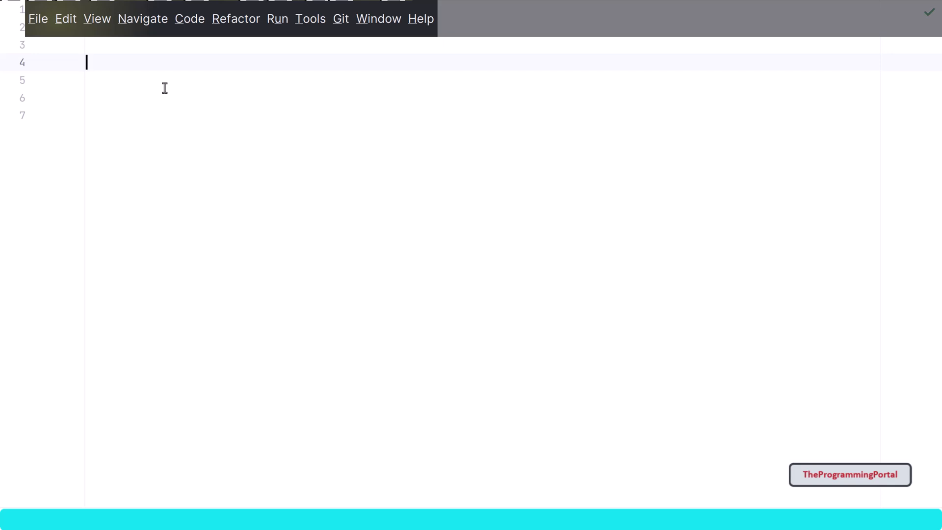
{"action": "type", "text": "octal"}
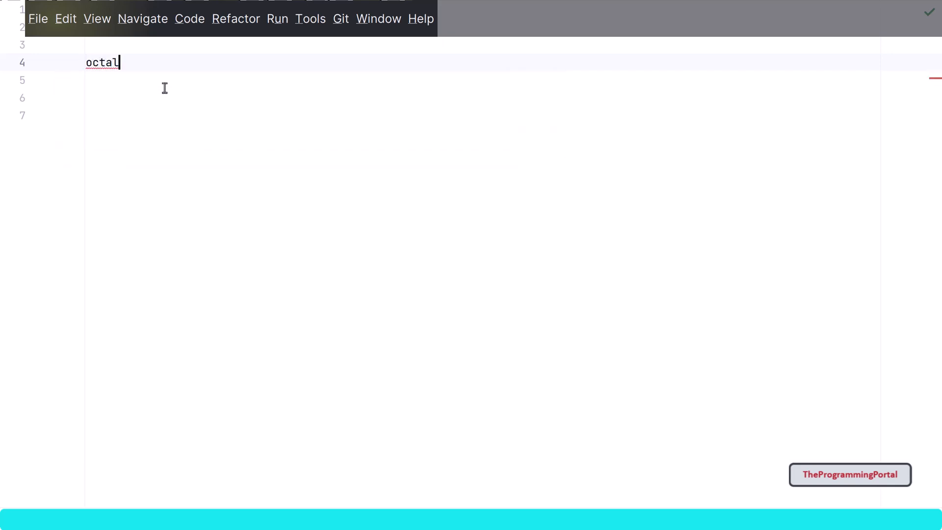
{"action": "type", "text": "_value ="}
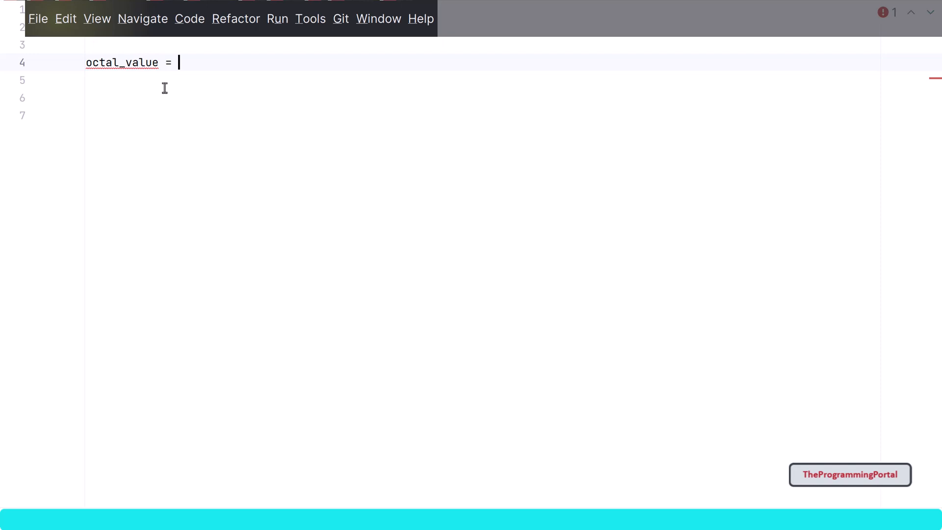
{"action": "type", "text": "input()"}
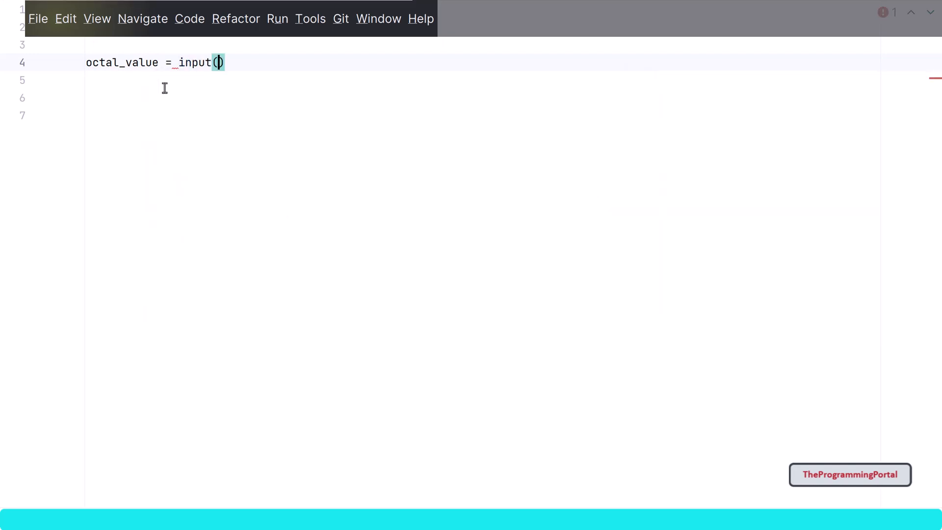
{"action": "type", "text": "\""}
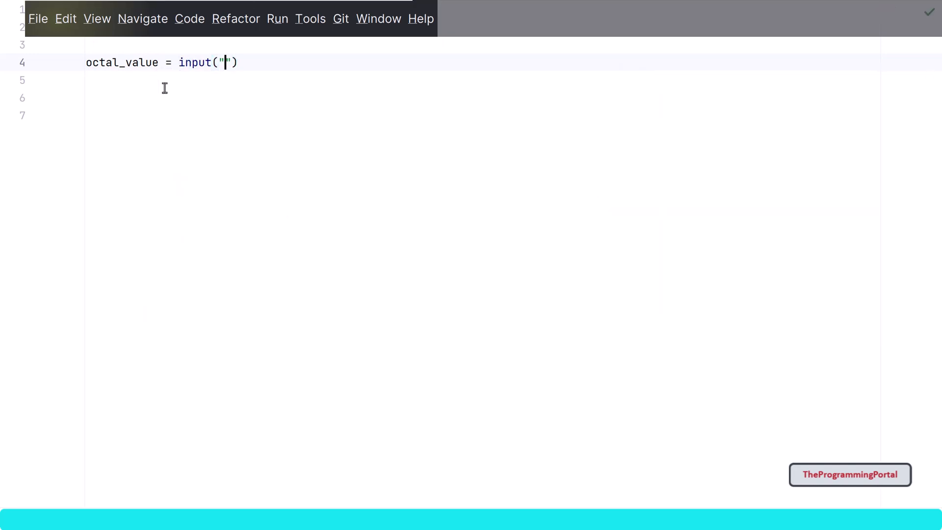
{"action": "type", "text": "Enter an"}
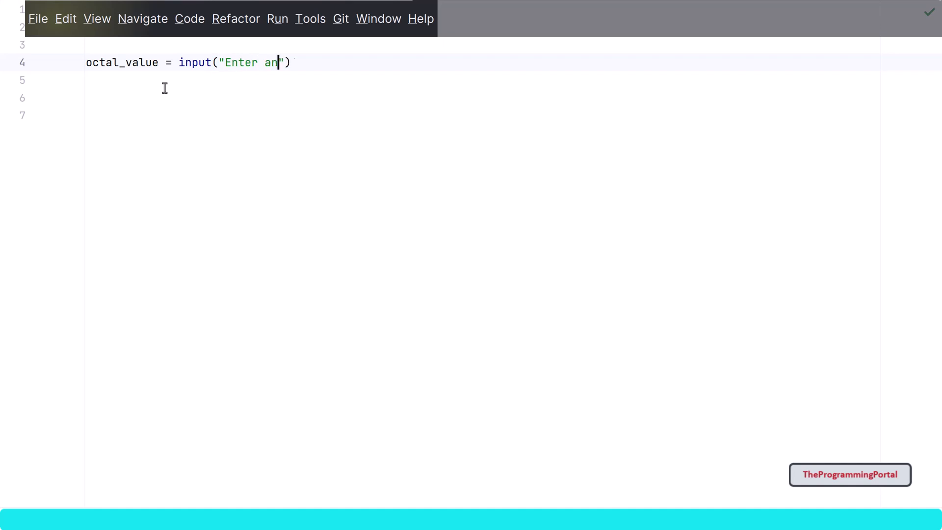
{"action": "type", "text": "y octal"}
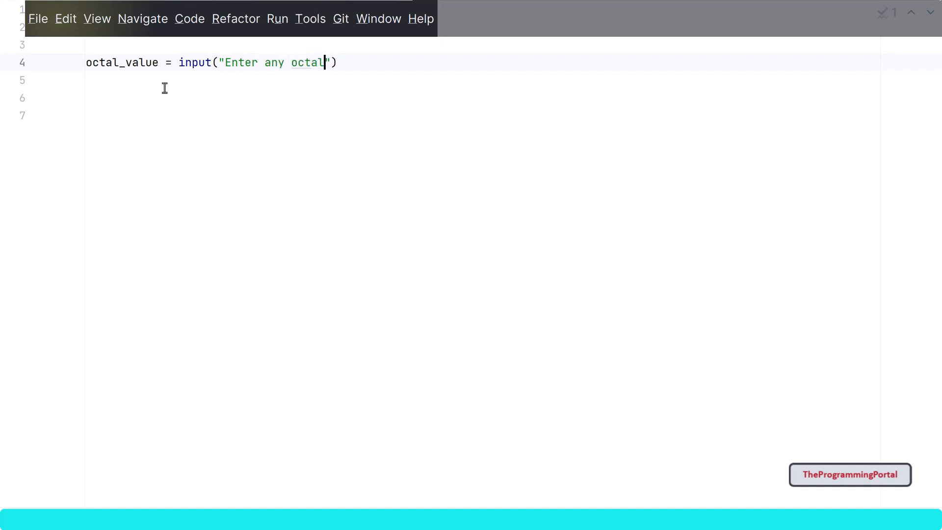
{"action": "type", "text": "value"}
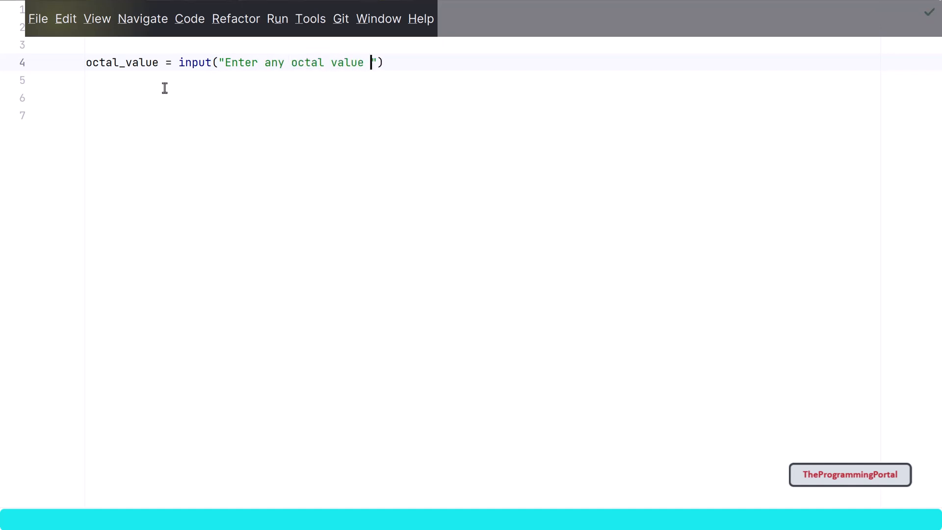
{"action": "type", "text": "- only all"}
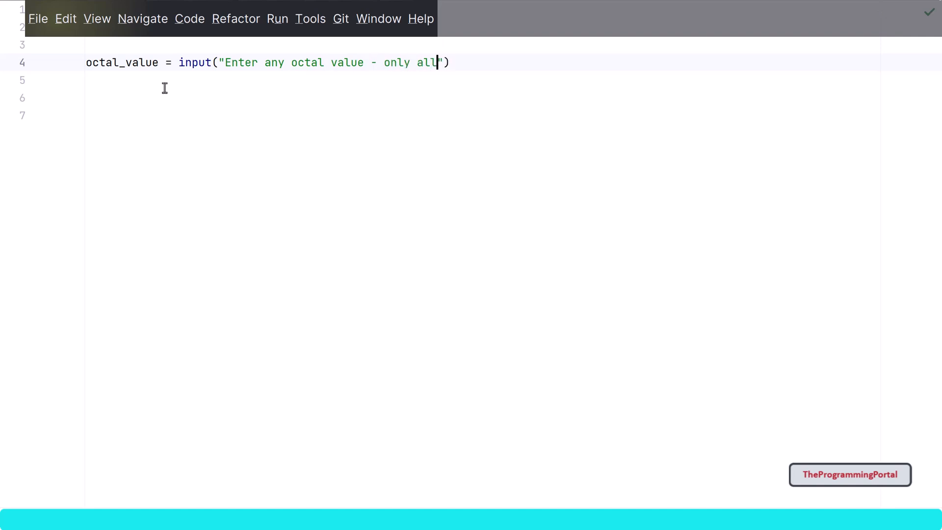
{"action": "type", "text": "owed is"}
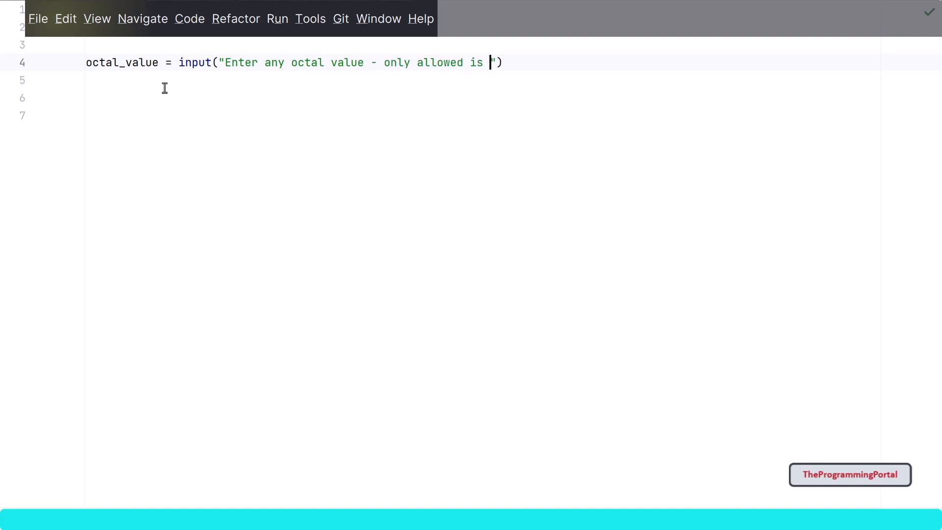
{"action": "type", "text": "0-7:"}
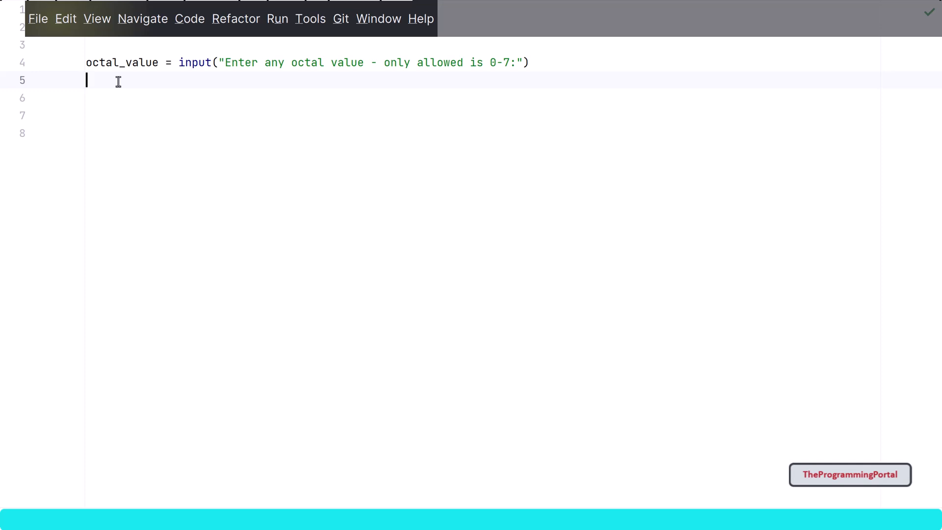
{"action": "type", "text": "int("}
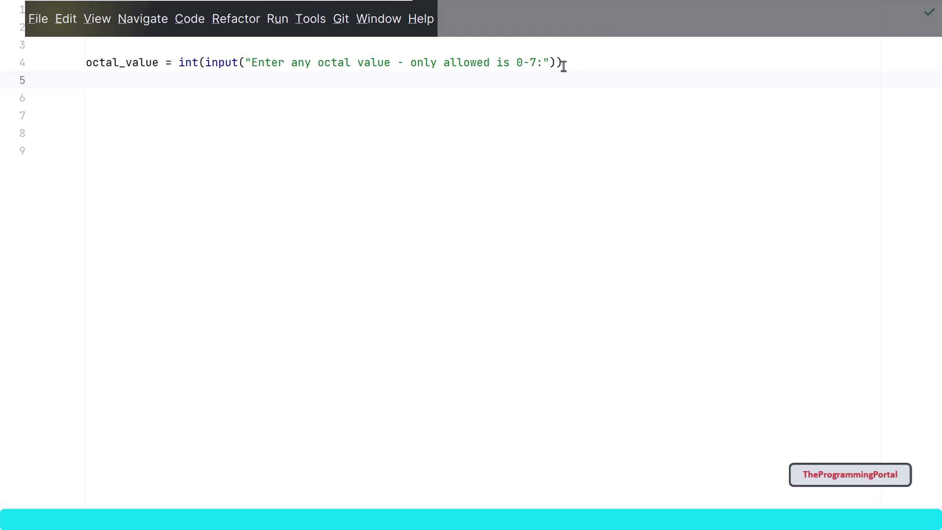
{"action": "left_click", "coordinate": [87, 80]}
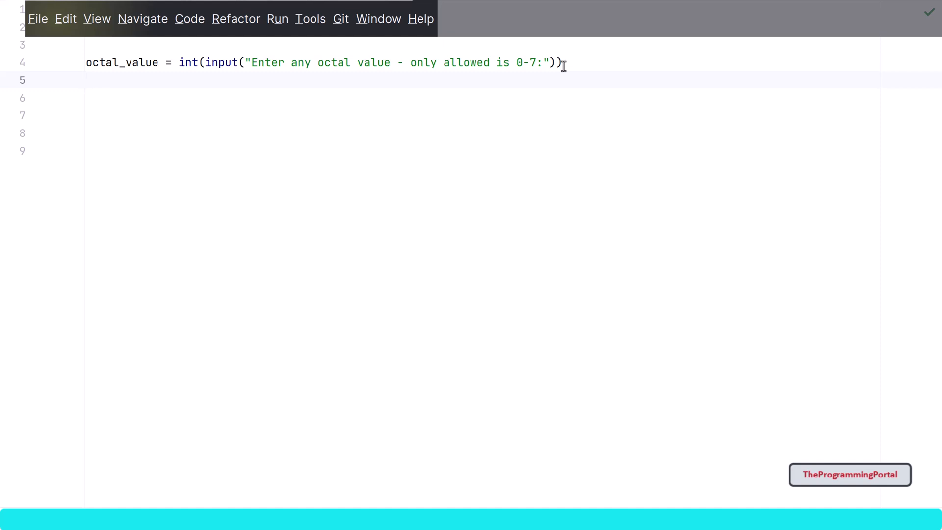
Define the function def octal_to_decimal(octalVal): below the input line.
{"action": "left_click", "coordinate": [87, 80]}
{"action": "type", "text": "d"}
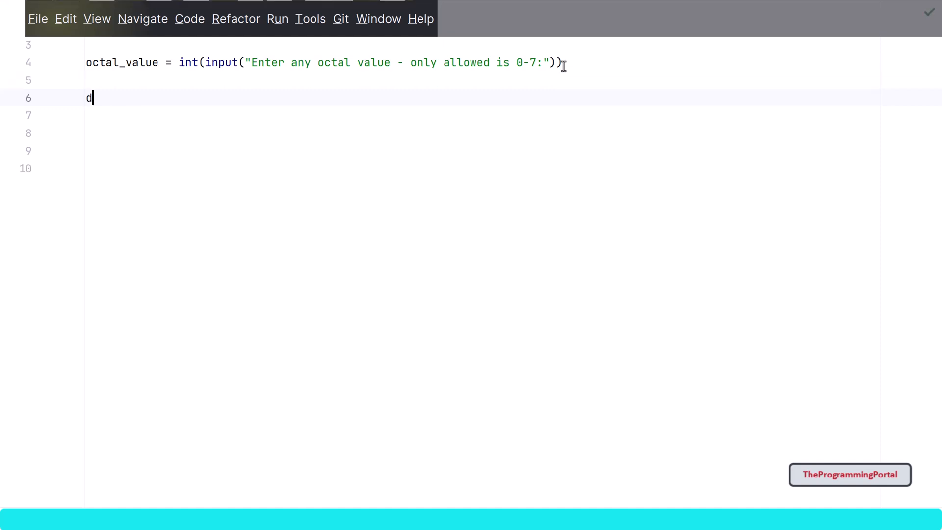
{"action": "type", "text": "ef"}
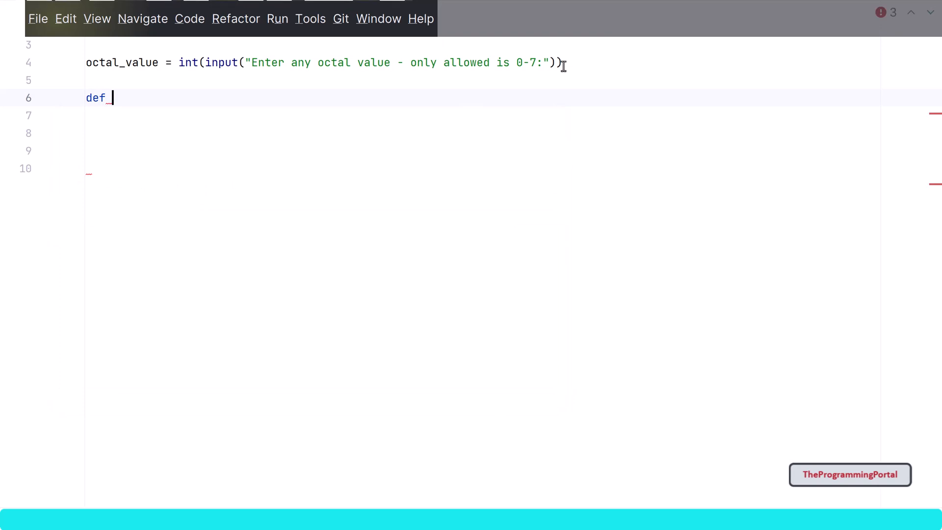
{"action": "type", "text": "octal"}
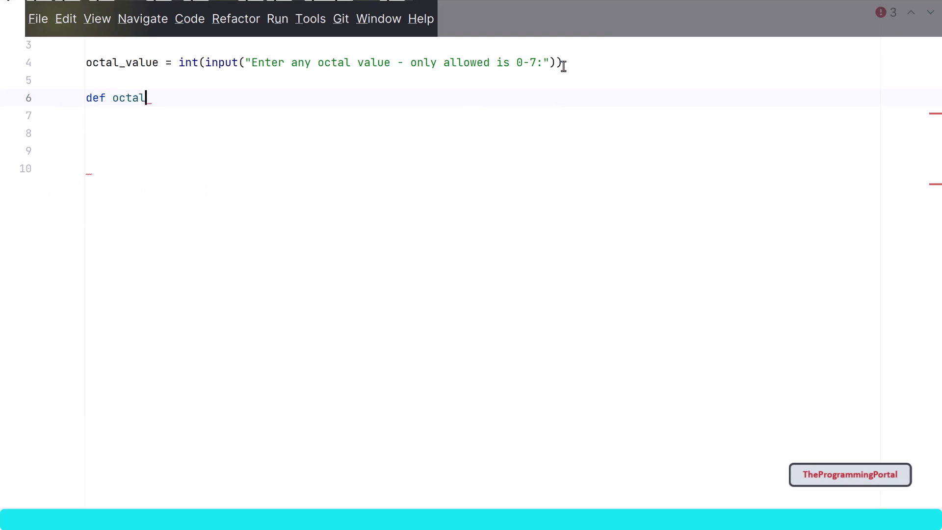
{"action": "type", "text": "_to_de"}
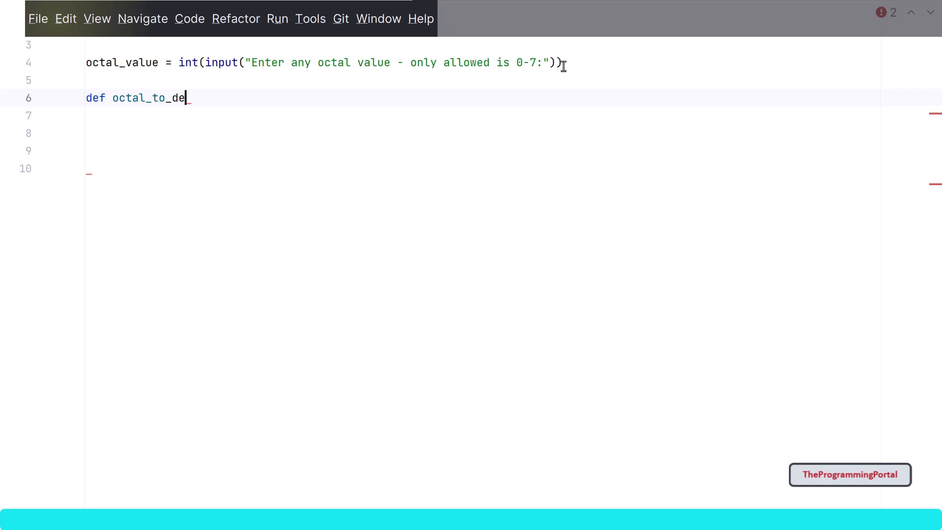
{"action": "type", "text": "cimal"}
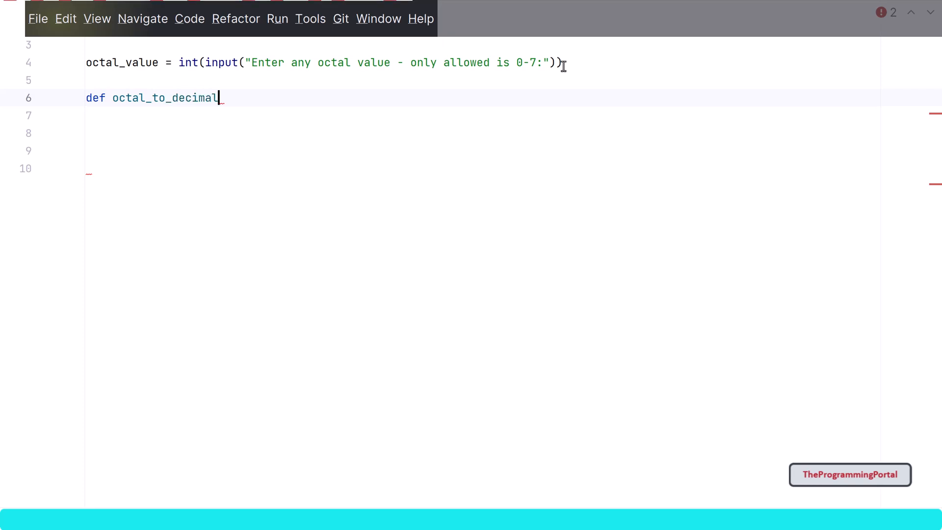
{"action": "type", "text": "(o"}
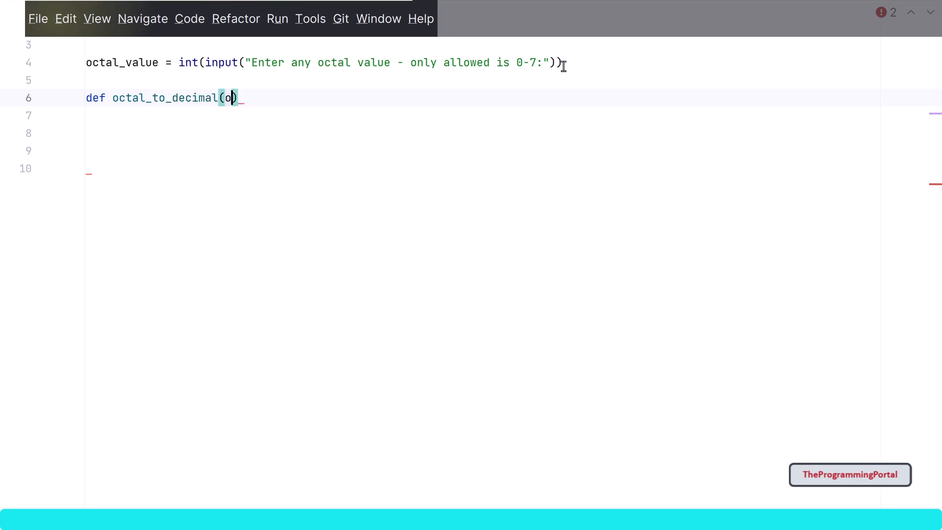
{"action": "type", "text": "ctalV"}
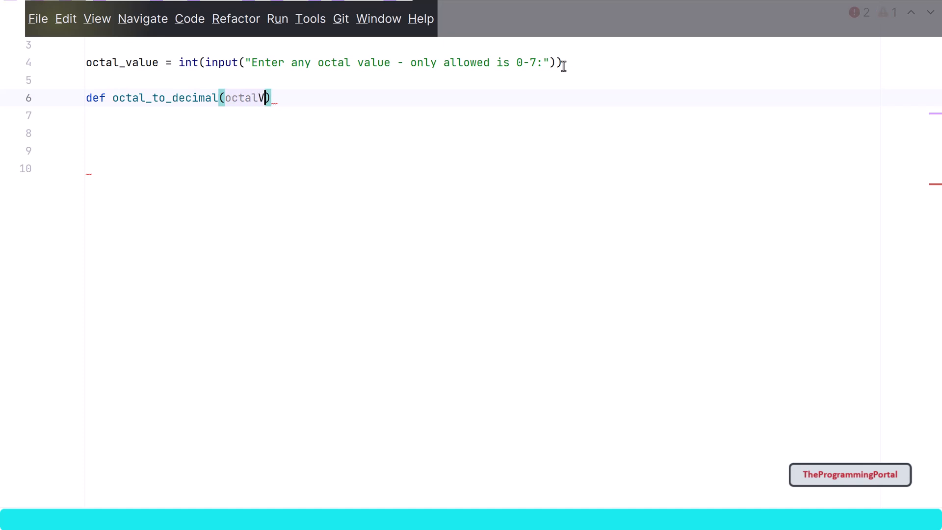
{"action": "type", "text": "al):"}
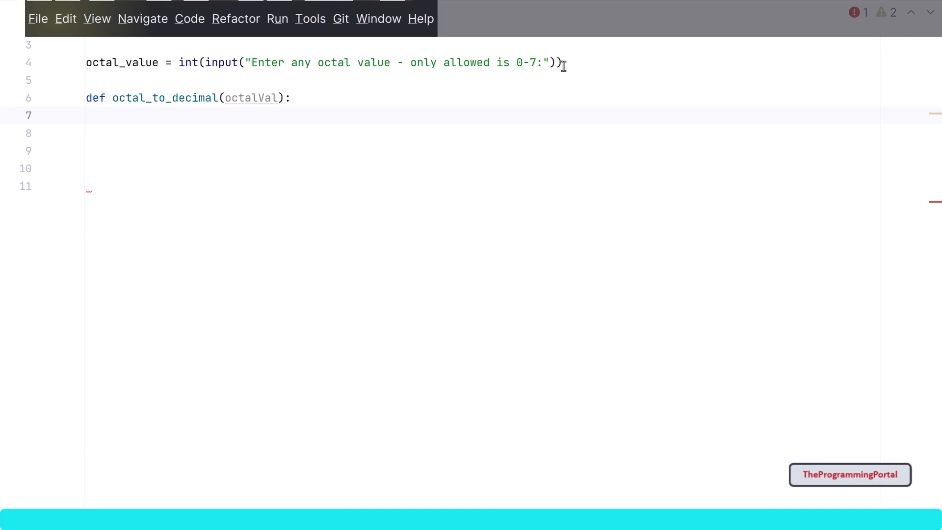
Add decimal = octalVal % 10 with position = 0 above it in the function.
{"action": "type", "text": "oca"}
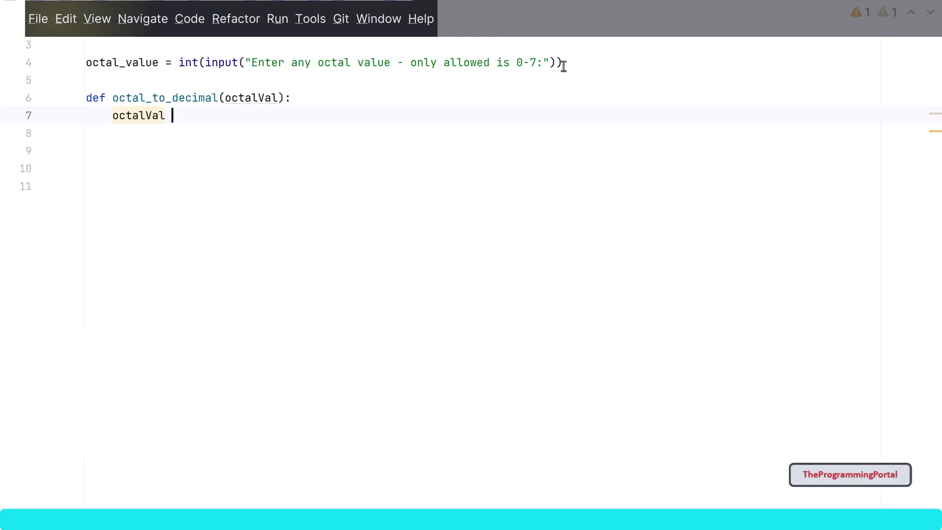
{"action": "type", "text": "% 10"}
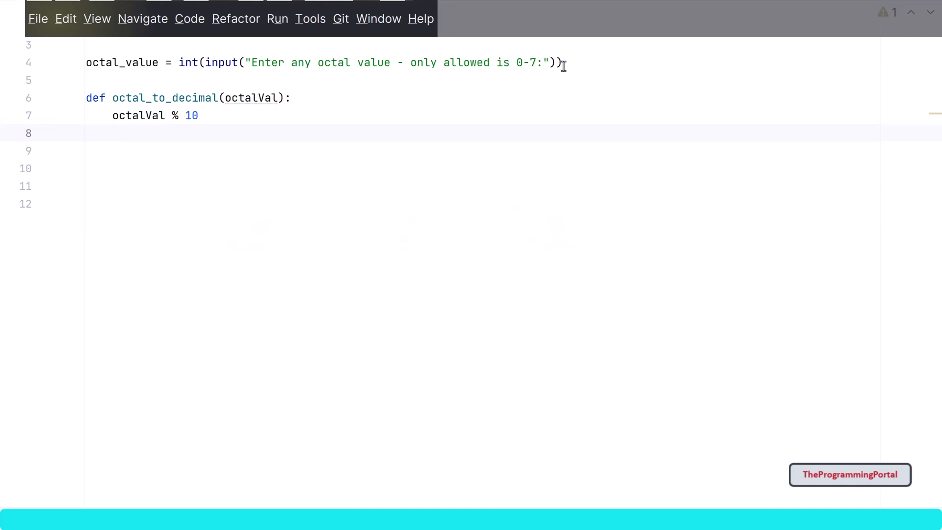
{"action": "left_click", "coordinate": [112, 133]}
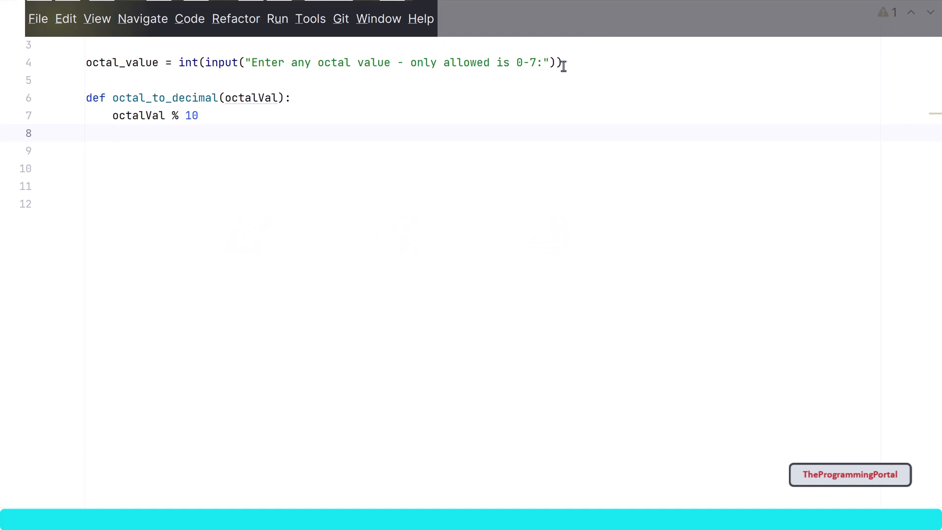
{"action": "type", "text": "decimal ="}
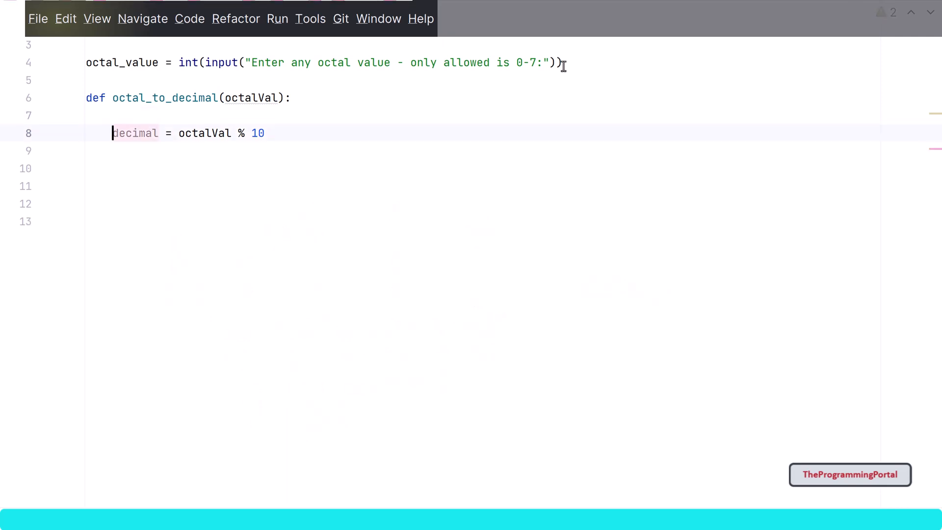
{"action": "type", "text": "position"}
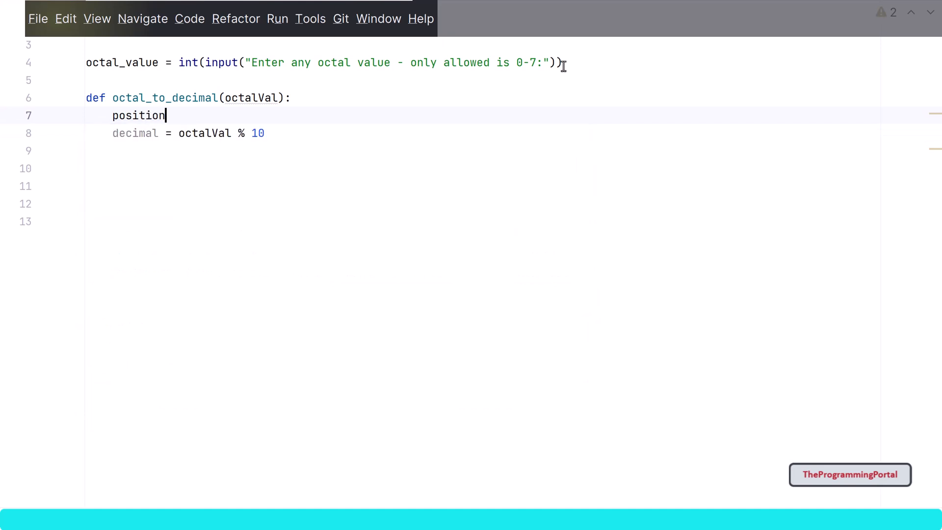
{"action": "type", "text": "= 0"}
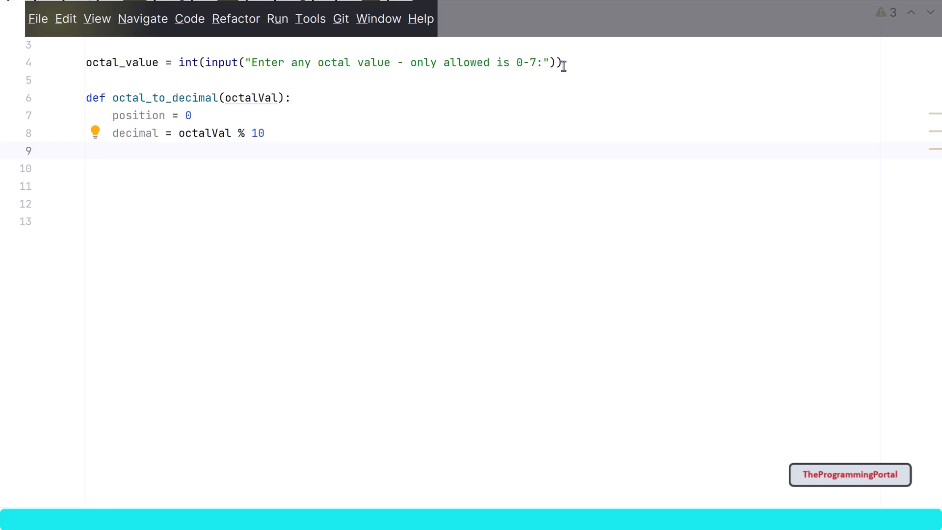
{"action": "type", "text": "pow(8, position"}
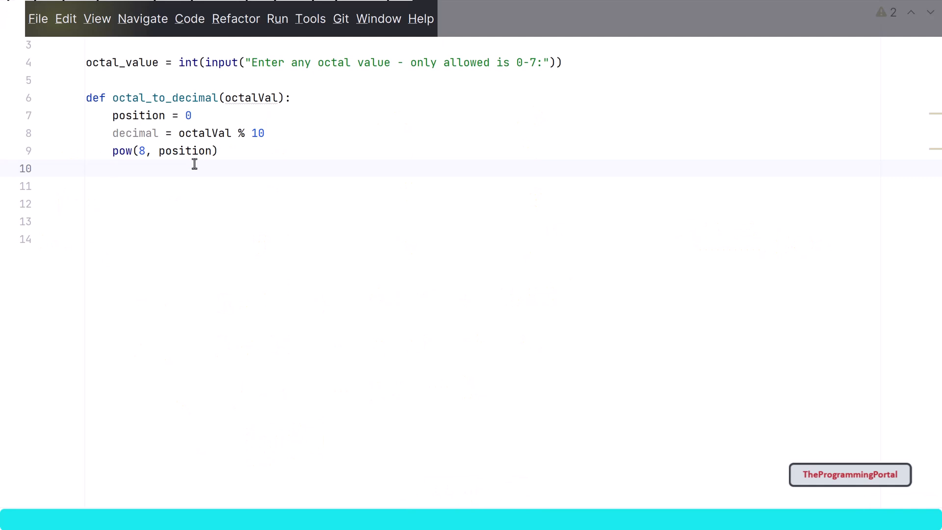
Write decimal_number = 0 and decimal_number = decimal_number + decimal * pow(8, position).
{"action": "type", "text": "decimal"}
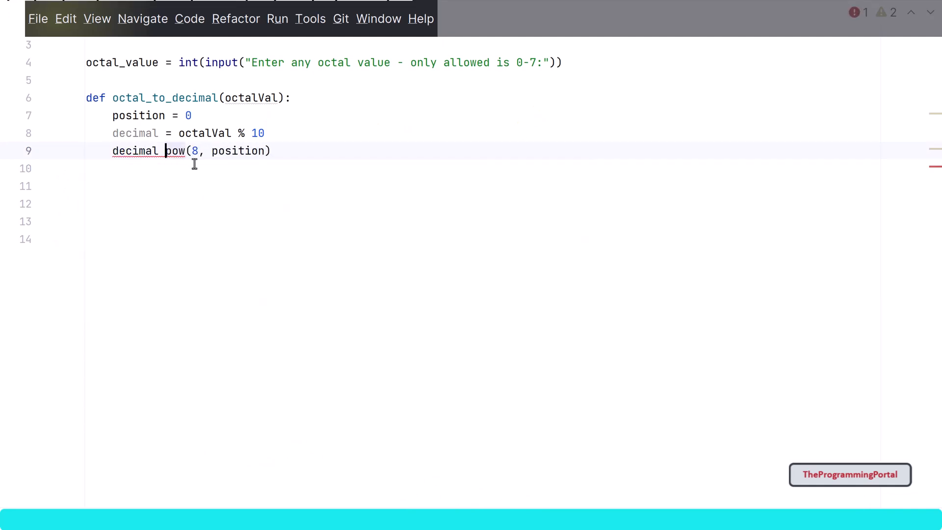
{"action": "type", "text": "*"}
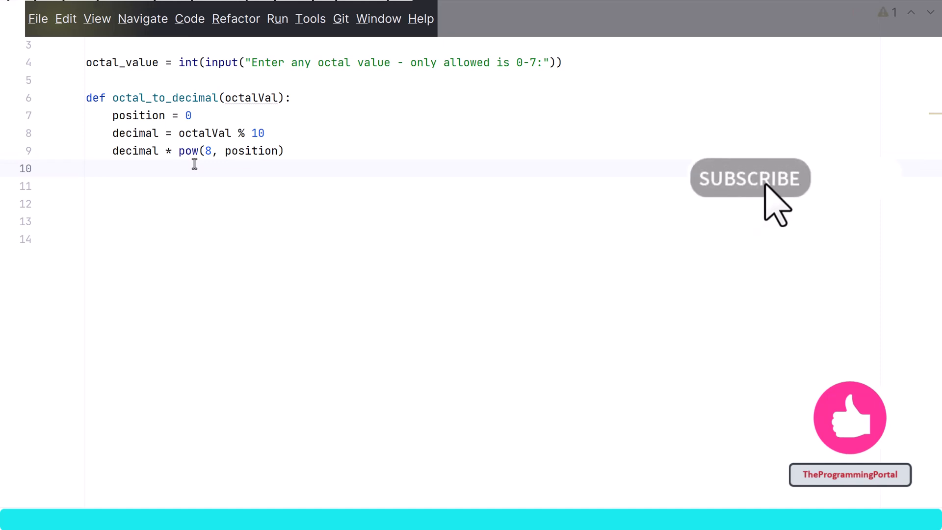
{"action": "type", "text": "decimal_number +"}
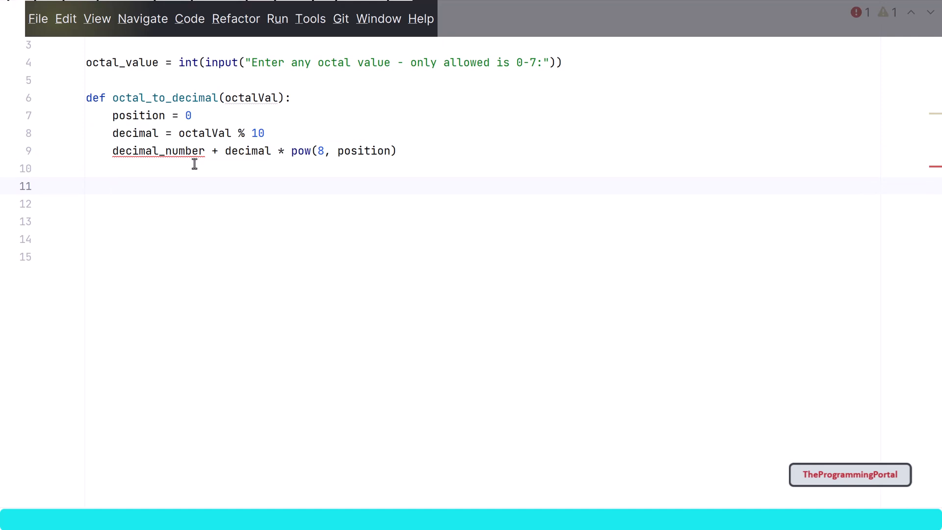
{"action": "left_click", "coordinate": [112, 133]}
{"action": "type", "text": "decimal_num"}
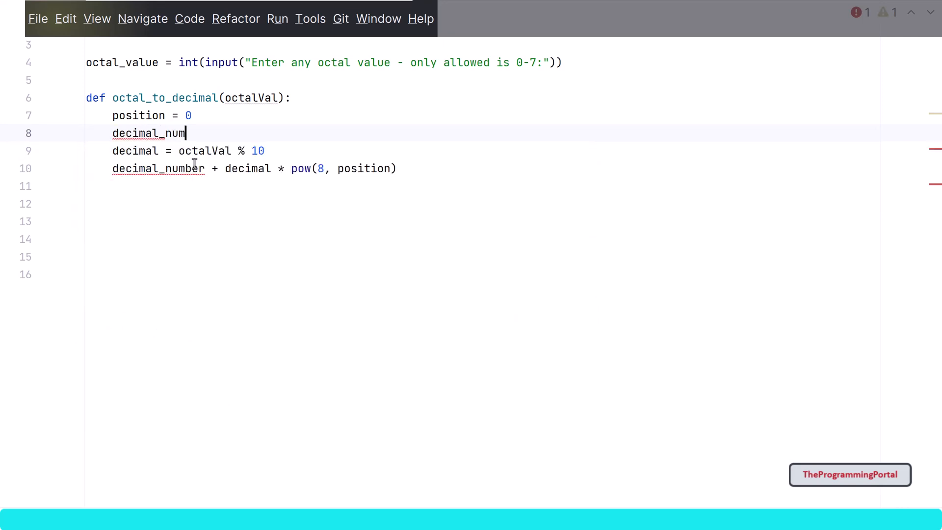
{"action": "type", "text": "ber = 0"}
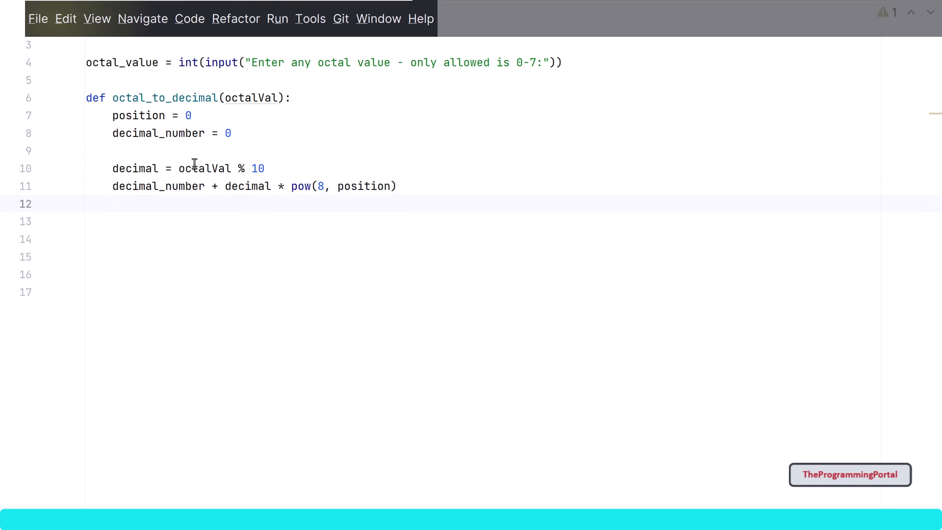
{"action": "type", "text": "decimal_number"}
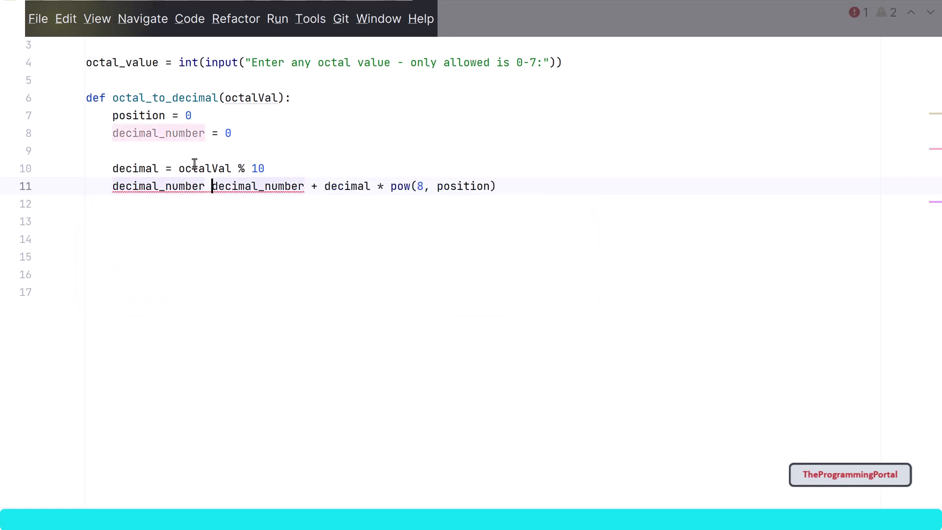
{"action": "type", "text": "="}
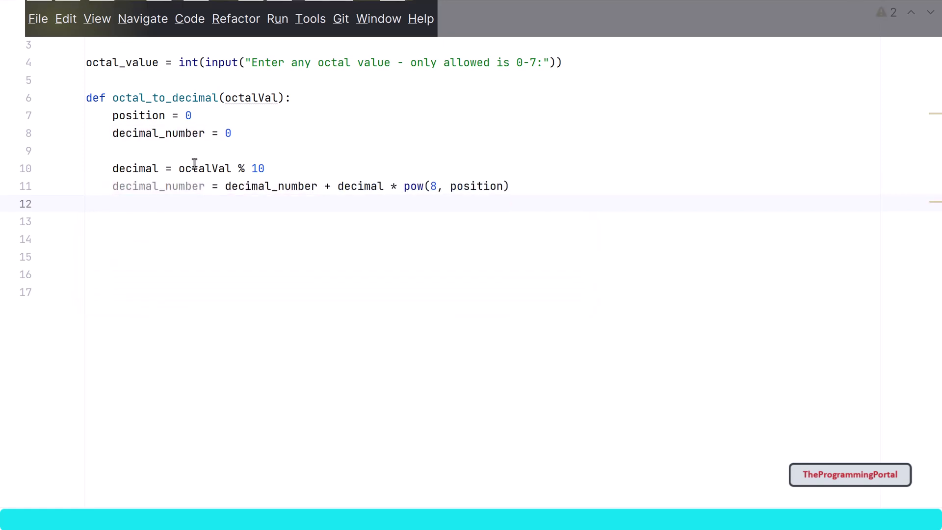
{"action": "left_click", "coordinate": [112, 203]}
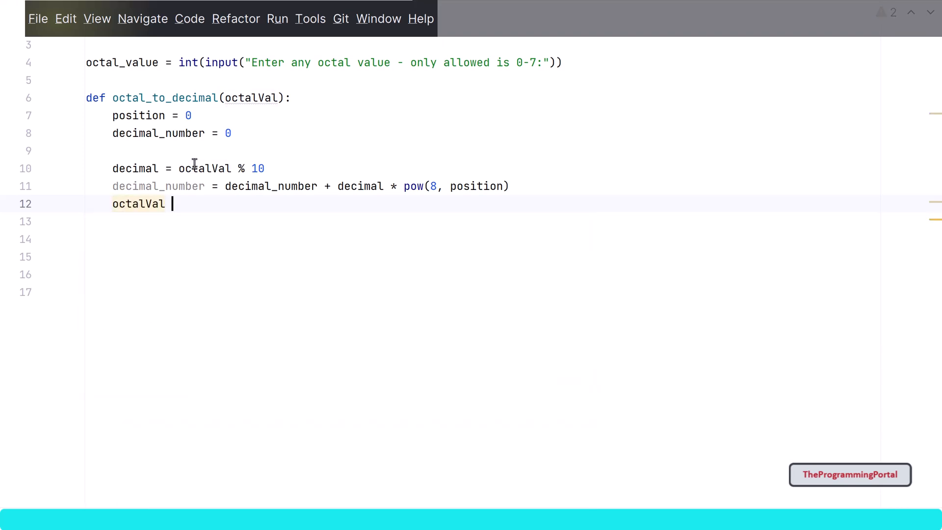
Add octalVal = octalVal // 10 on the line after the running total.
{"action": "type", "text": "= octalVal"}
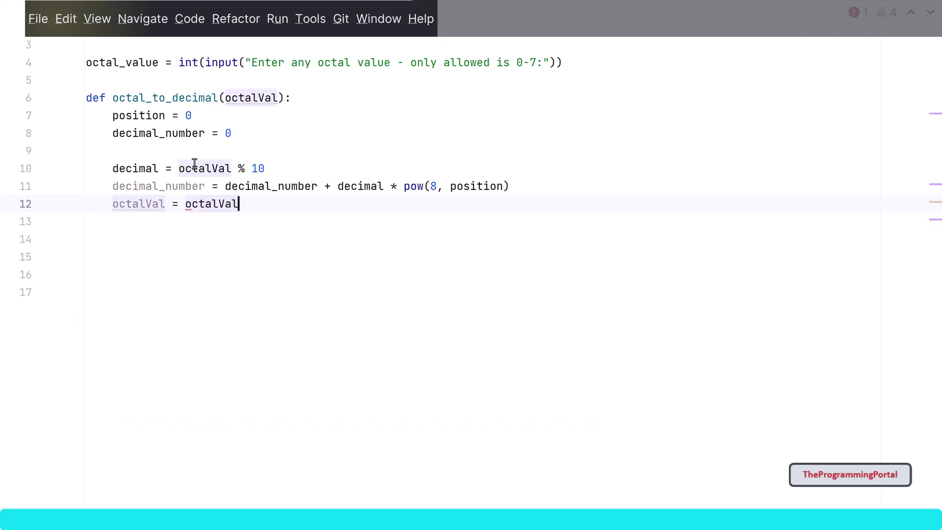
{"action": "type", "text": "//"}
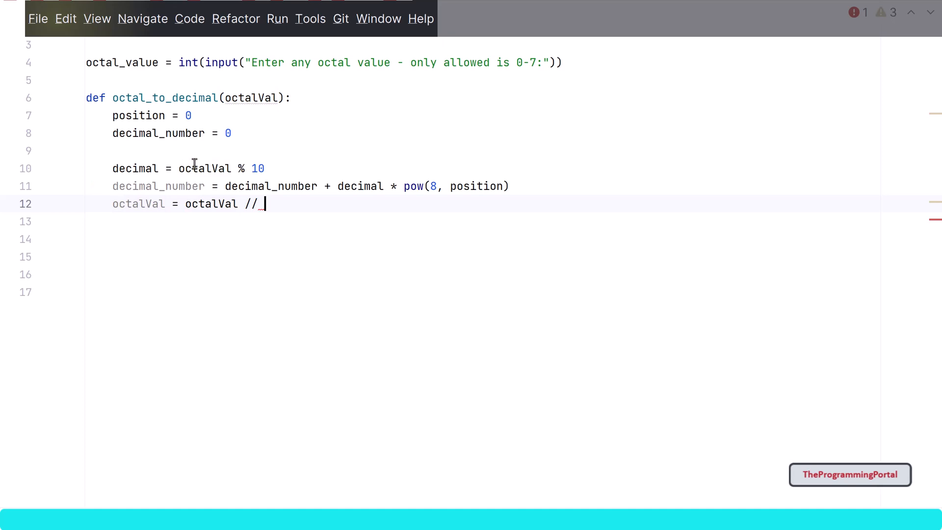
{"action": "type", "text": "10"}
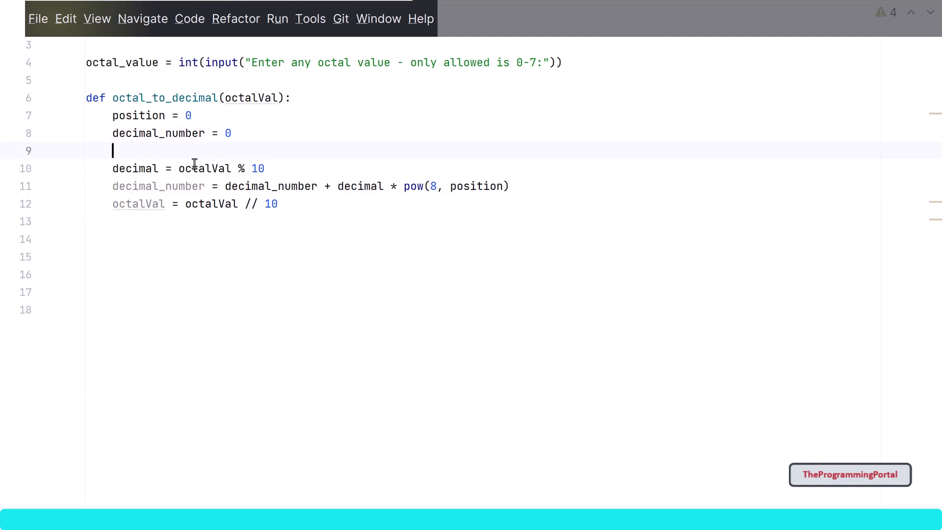
Add while octalVal != 0: and indent the remainder, total and floor-division lines beneath it.
{"action": "type", "text": "while"}
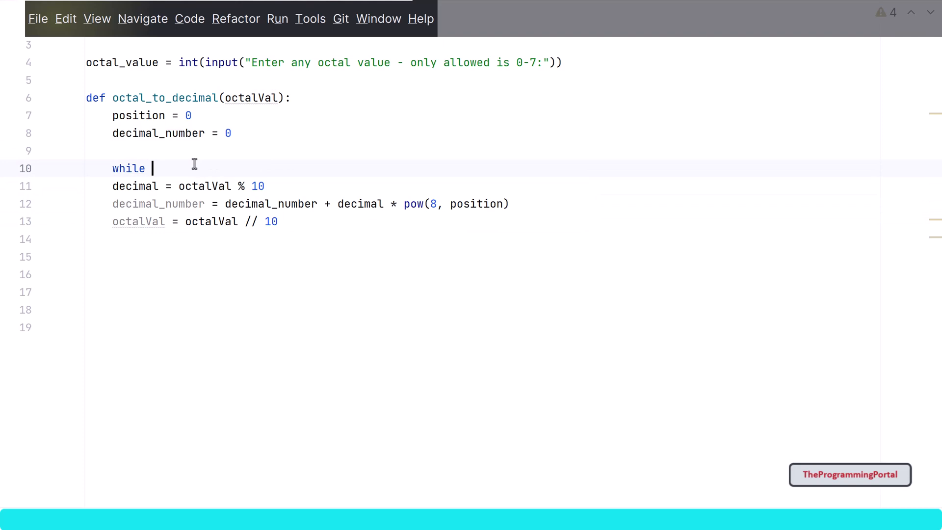
{"action": "type", "text": "octalVal"}
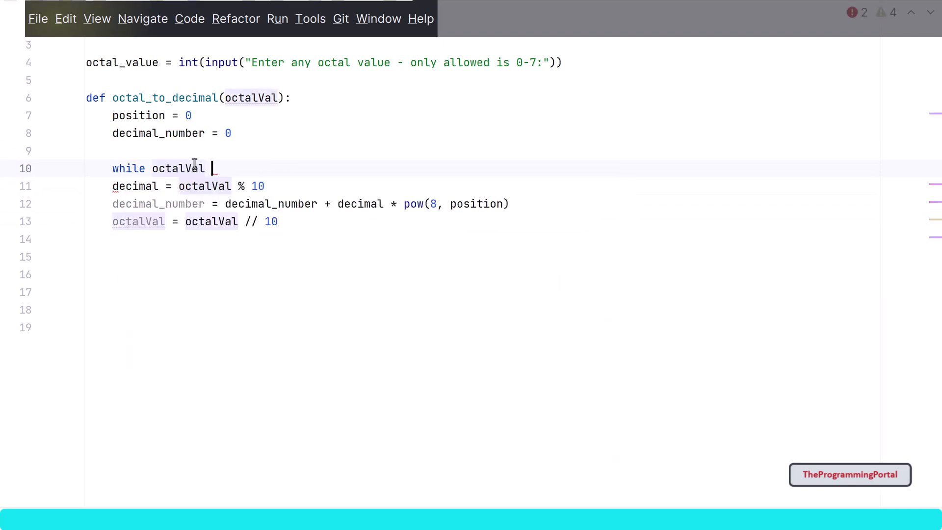
{"action": "type", "text": "!="}
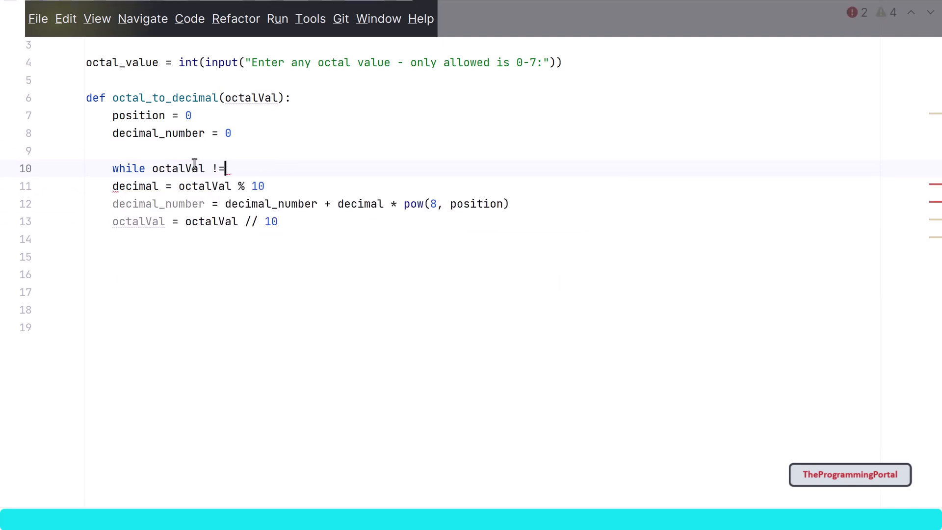
{"action": "key", "text": "enter"}
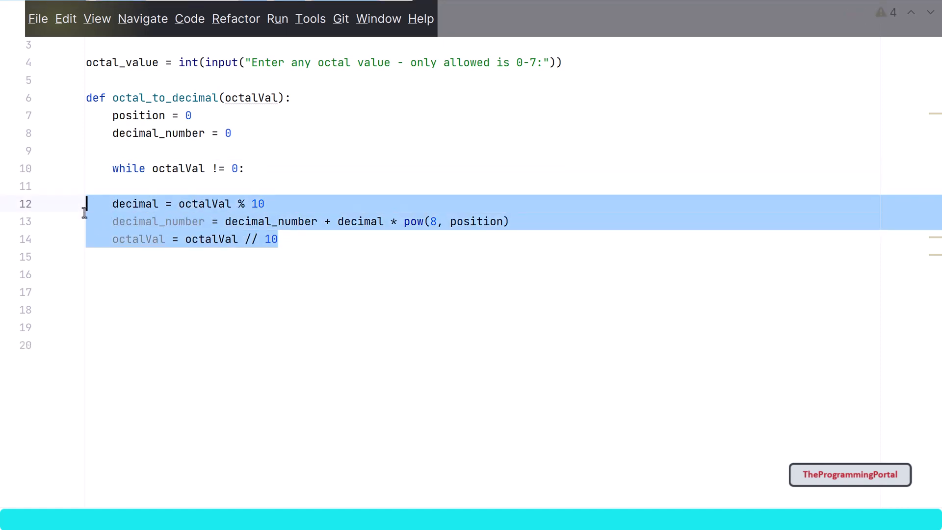
{"action": "left_click", "coordinate": [150, 186]}
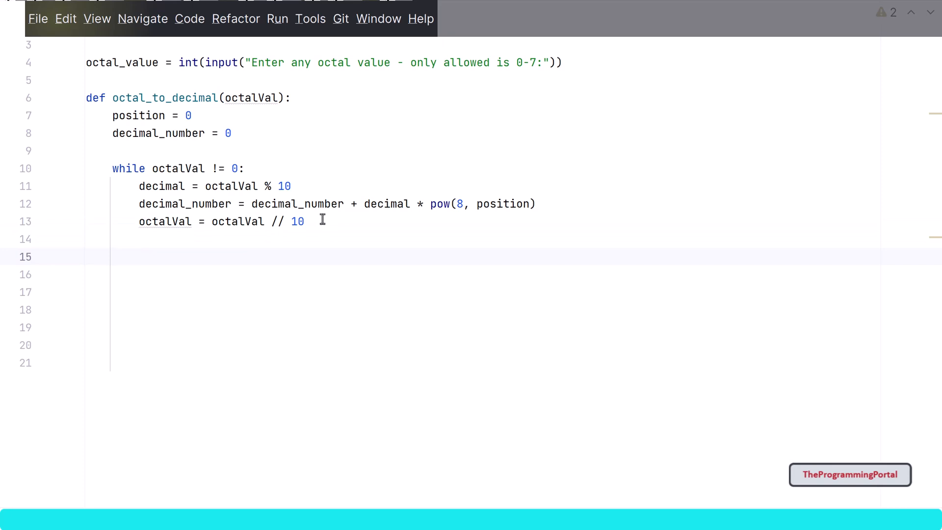
{"action": "left_click", "coordinate": [111, 256]}
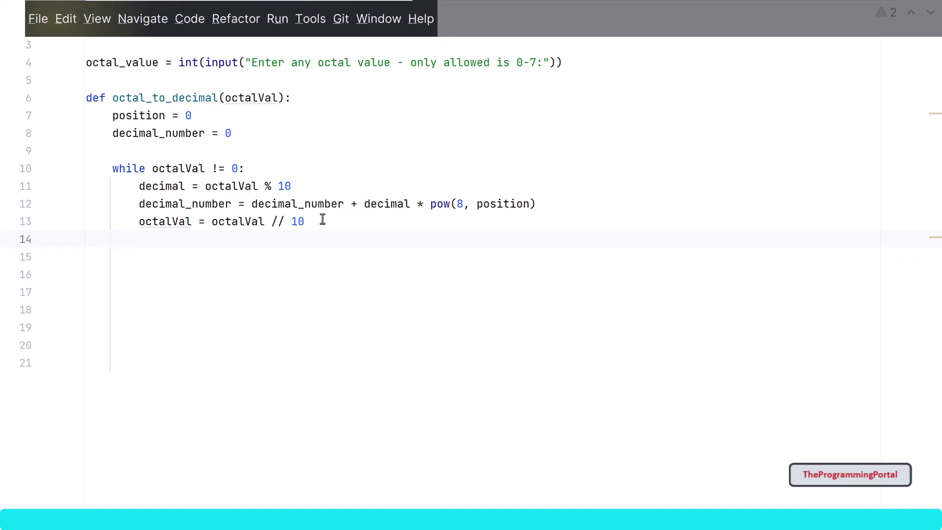
Add position = position + 1 inside the loop and return decimal_number after it.
{"action": "type", "text": "position"}
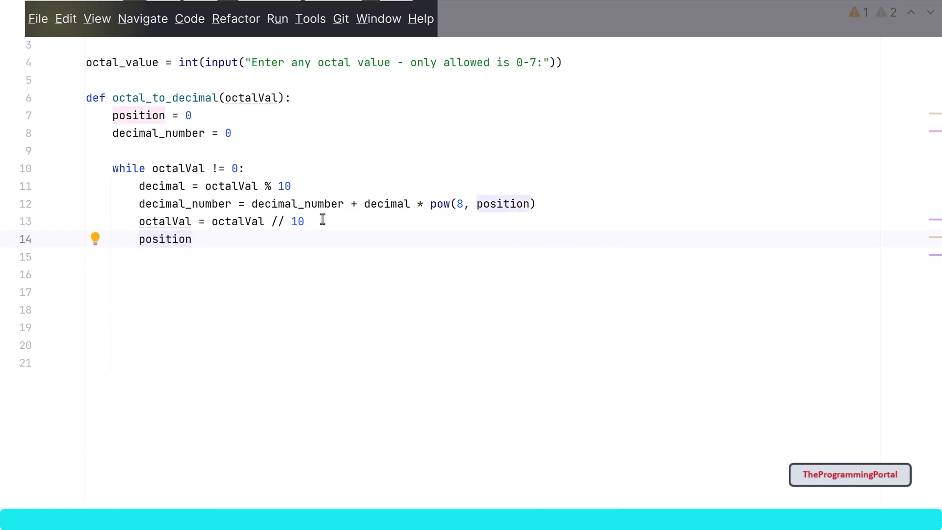
{"action": "type", "text": "= position + 1"}
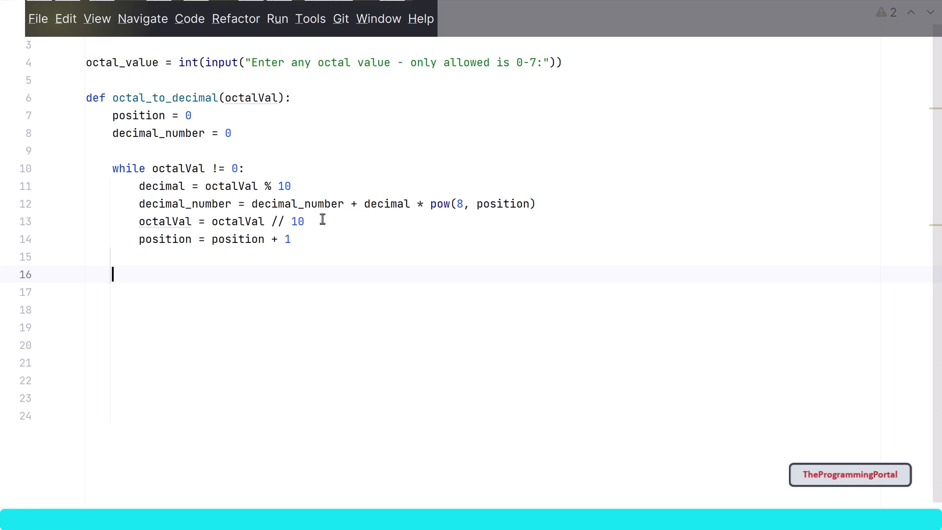
{"action": "type", "text": "return"}
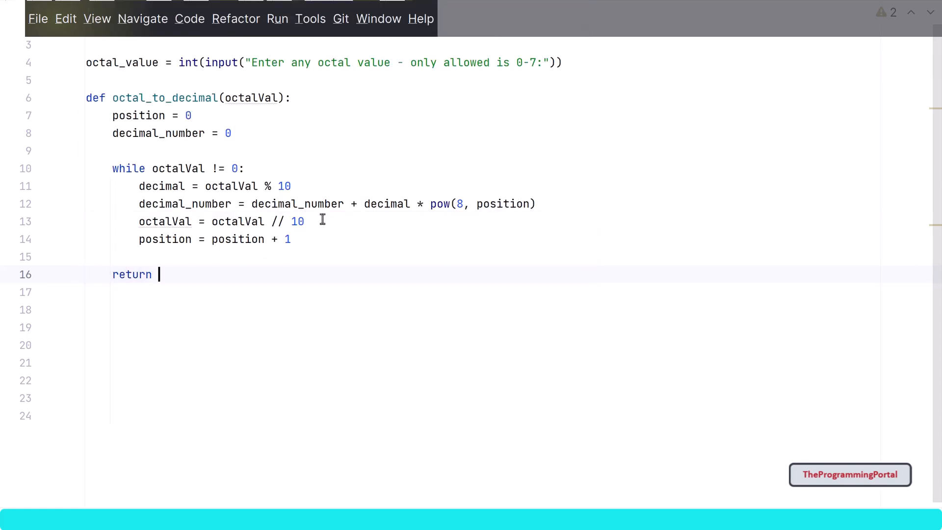
{"action": "type", "text": "decimal_number"}
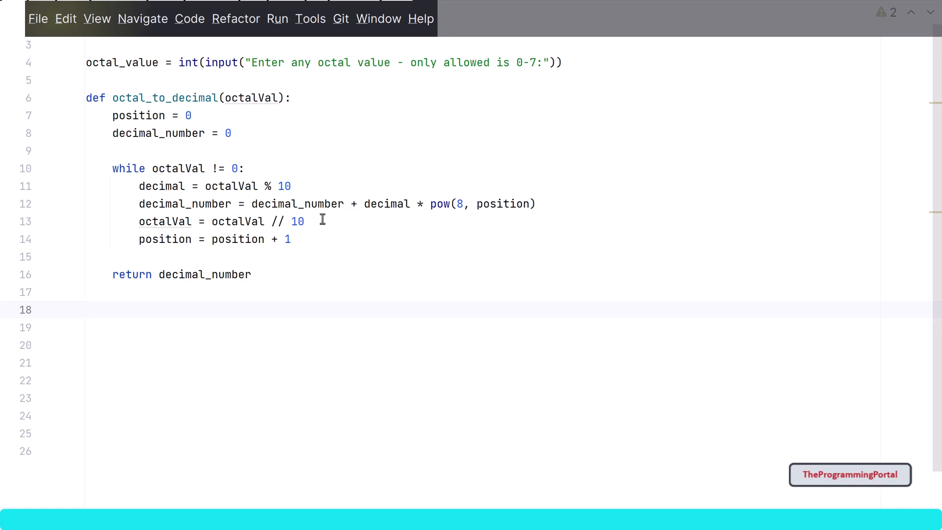
{"action": "left_click", "coordinate": [86, 310]}
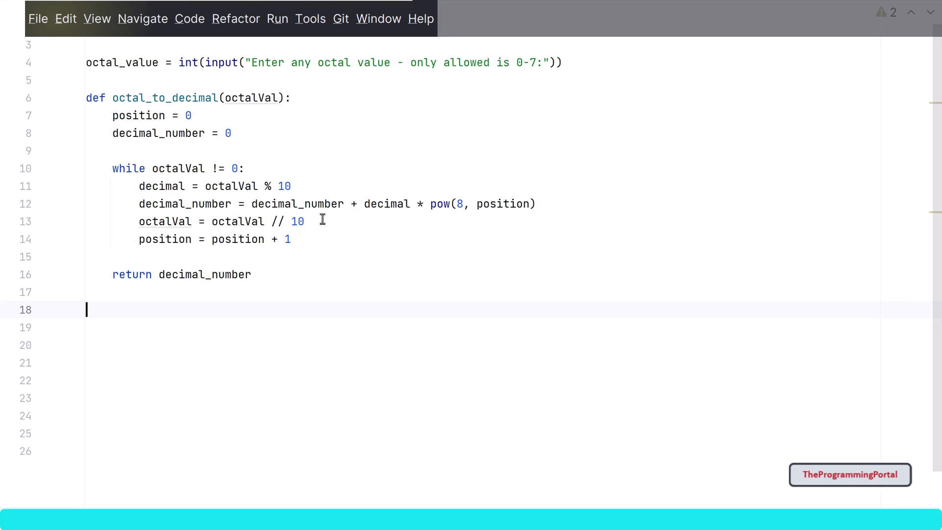
{"action": "type", "text": "oc"}
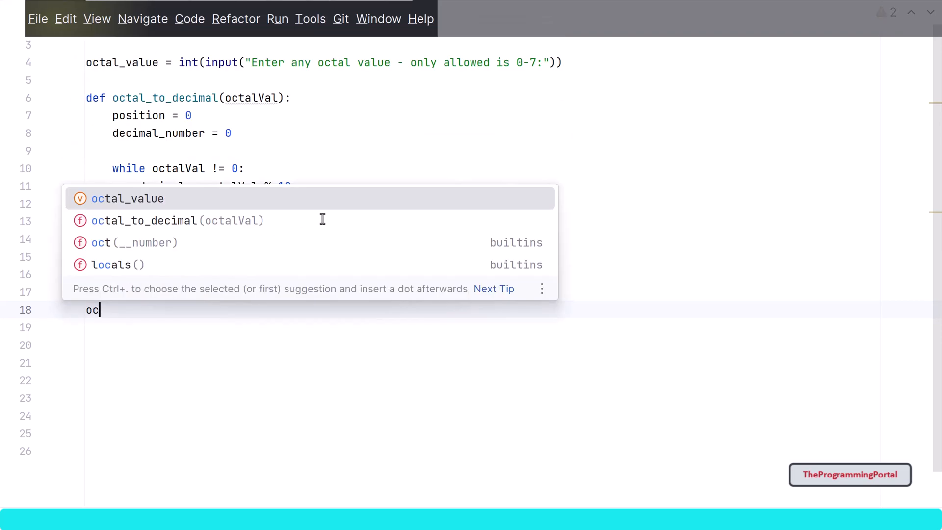
Insert the octal_to_decimal call and assign its result to output.
{"action": "left_click", "coordinate": [177, 221]}
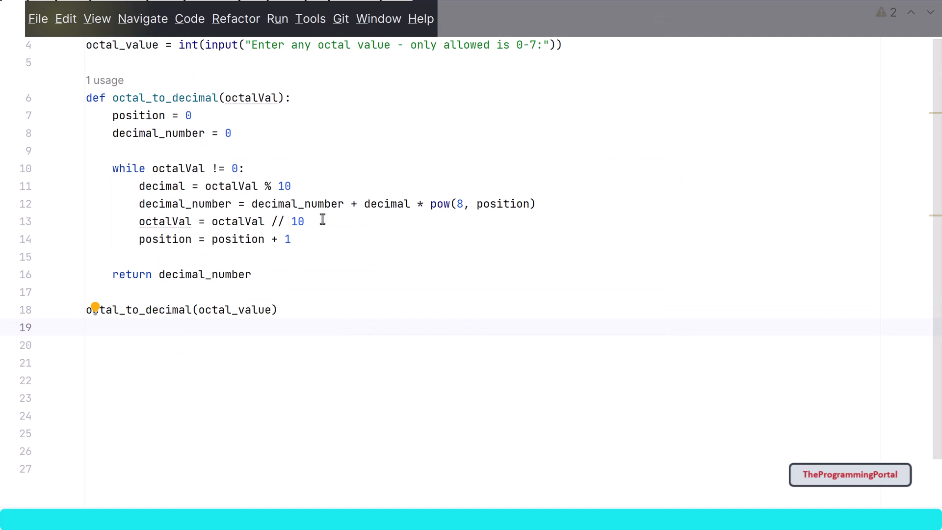
{"action": "left_click", "coordinate": [87, 309]}
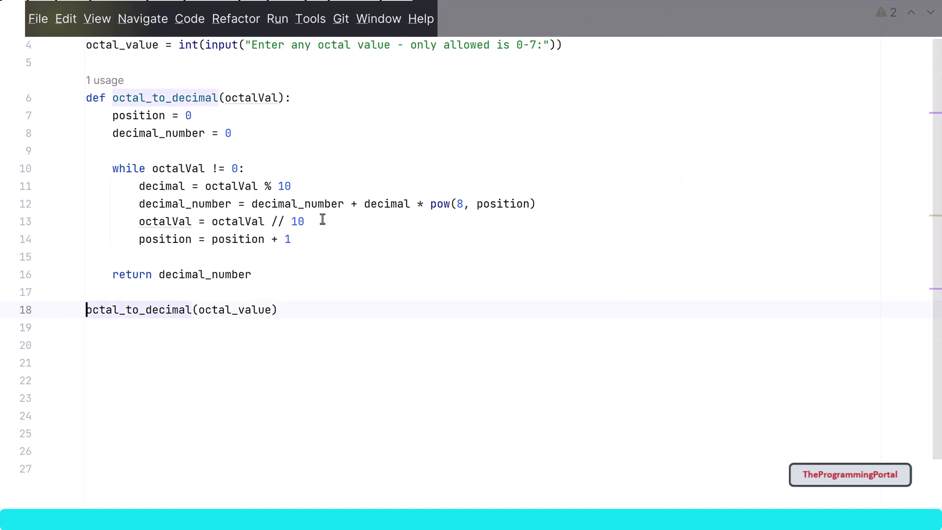
{"action": "type", "text": "output ="}
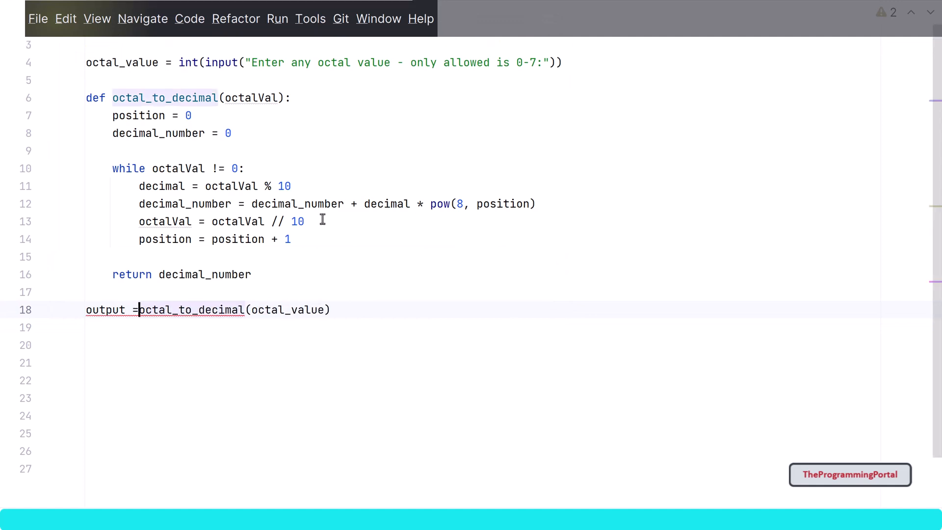
Add print('Decimal value:', output) on a new line below the call.
{"action": "key", "text": "Return"}
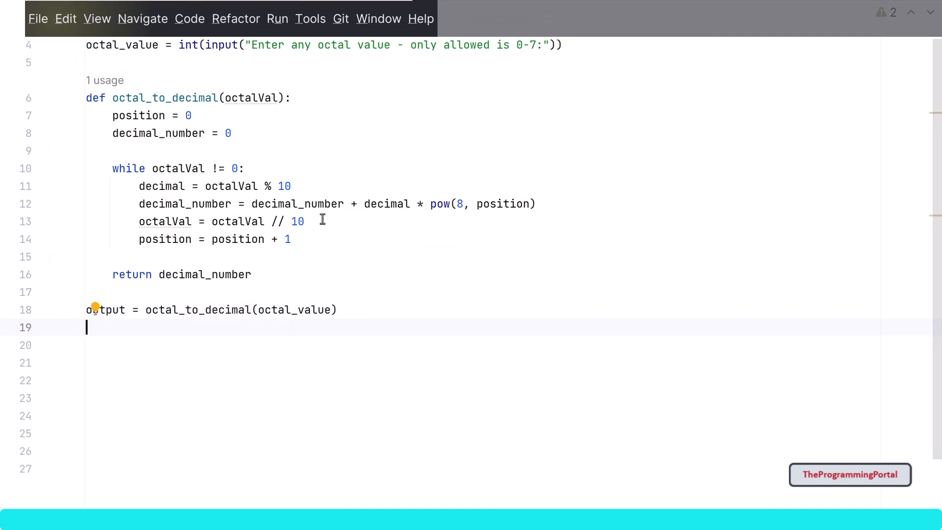
{"action": "type", "text": "print("}
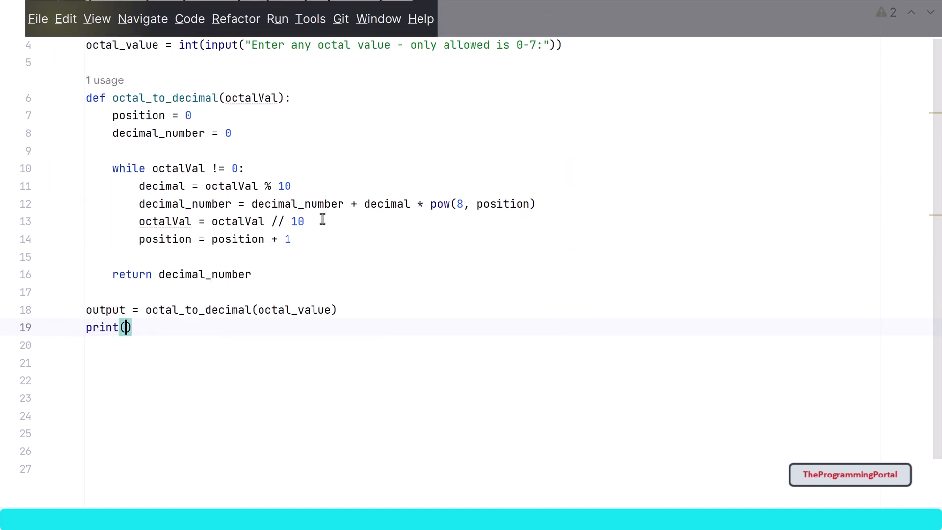
{"action": "type", "text": "'Decimal"}
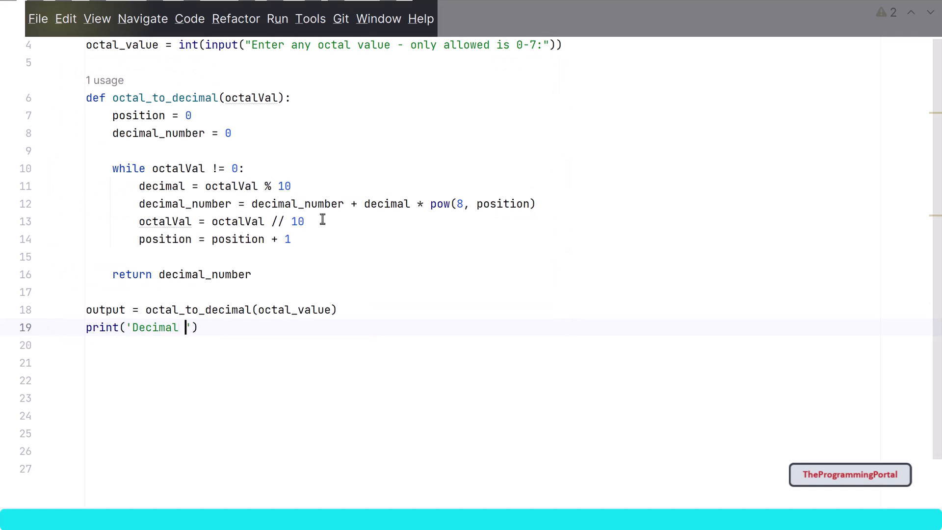
{"action": "type", "text": "value:"}
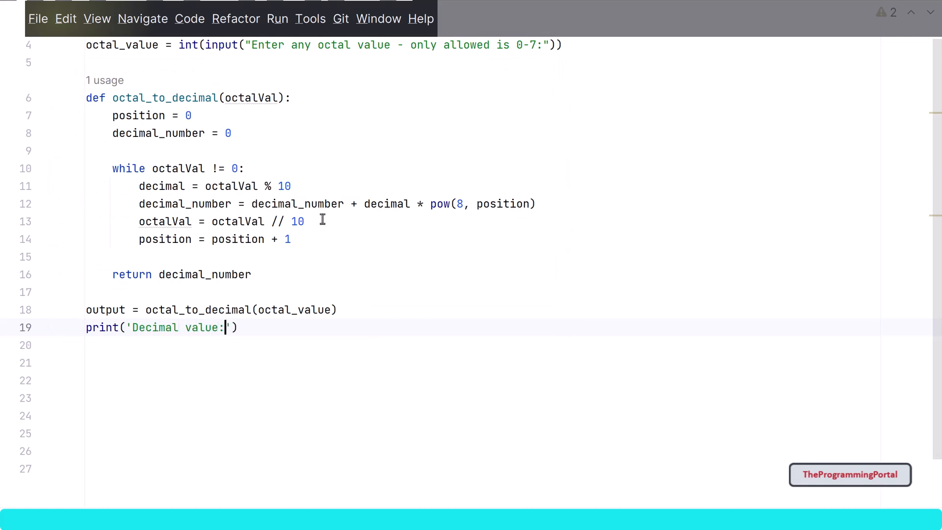
{"action": "type", "text": ", output"}
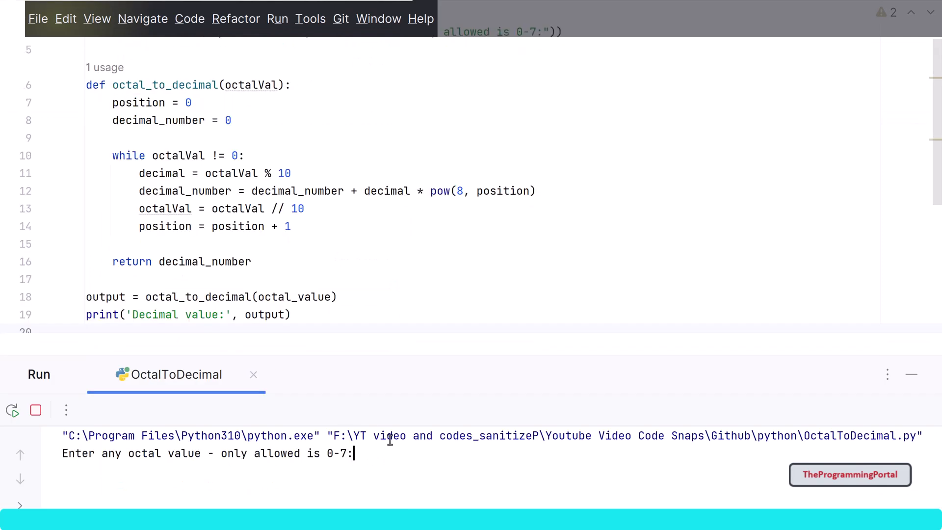
{"action": "mouse_move", "coordinate": [389, 453]}
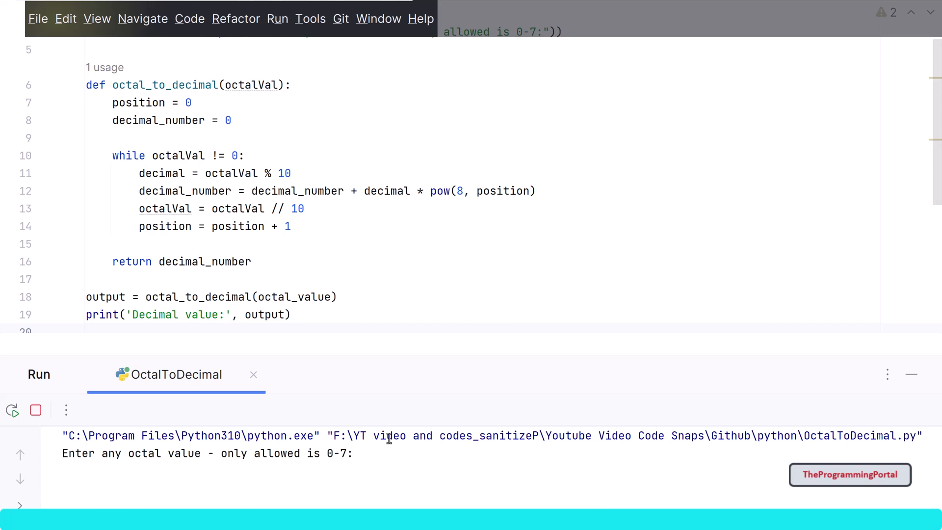
Enter octal 543 to get Decimal value: 355, then rerun and enter 62.
{"action": "type", "text": "543"}
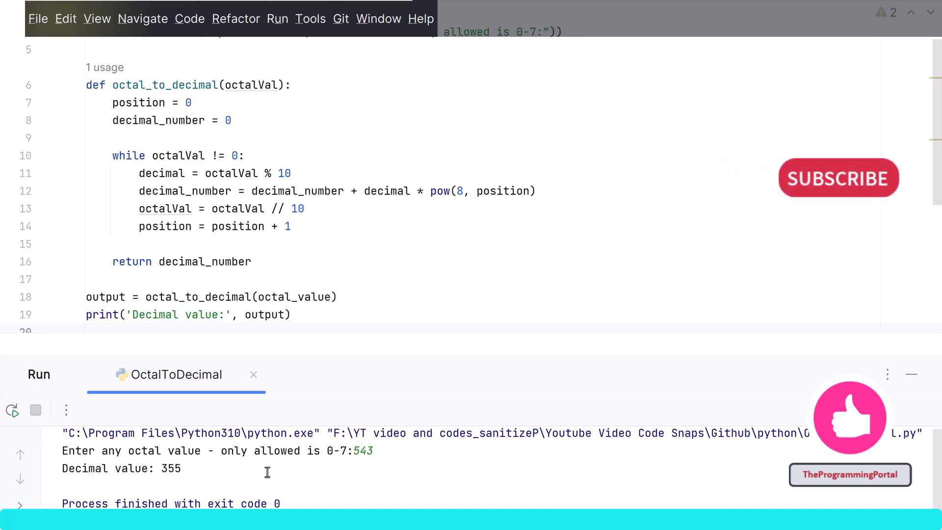
{"action": "left_click", "coordinate": [12, 410]}
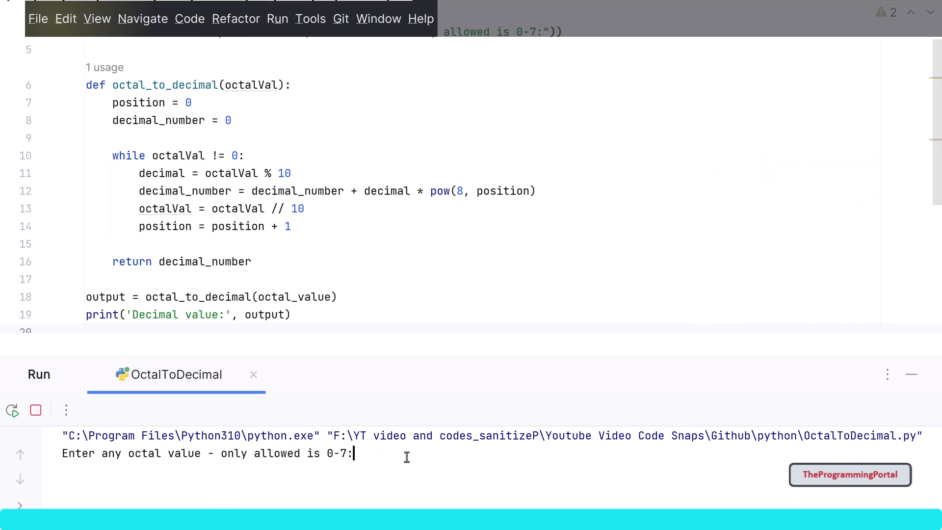
{"action": "type", "text": "62"}
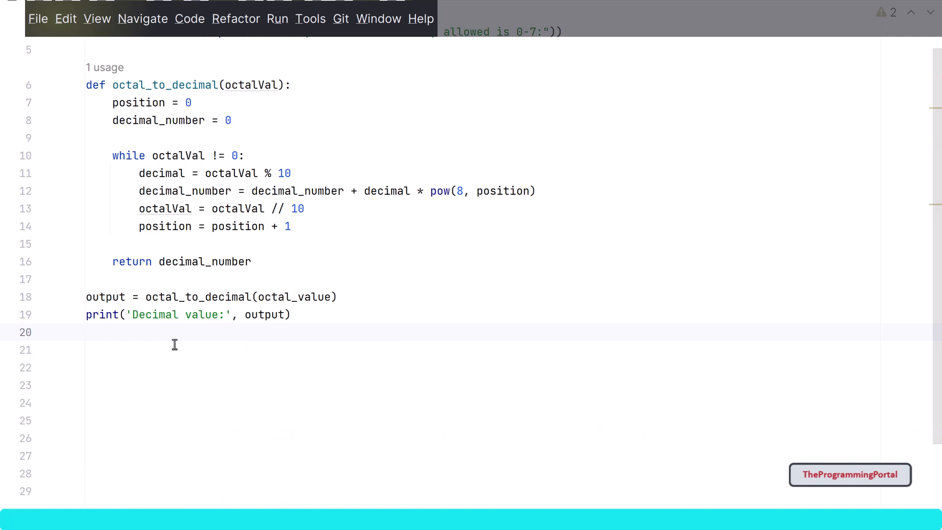
Wrap the while-loop version in ''' quotes and add octal_value = int(input(...)) below it.
{"action": "left_click", "coordinate": [87, 332]}
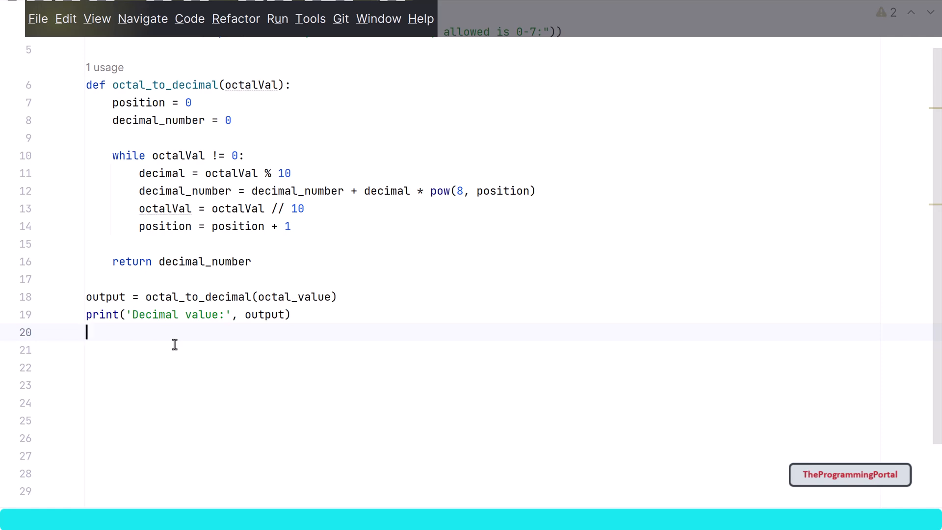
{"action": "scroll", "scroll_direction": "up", "scroll_amount": 3}
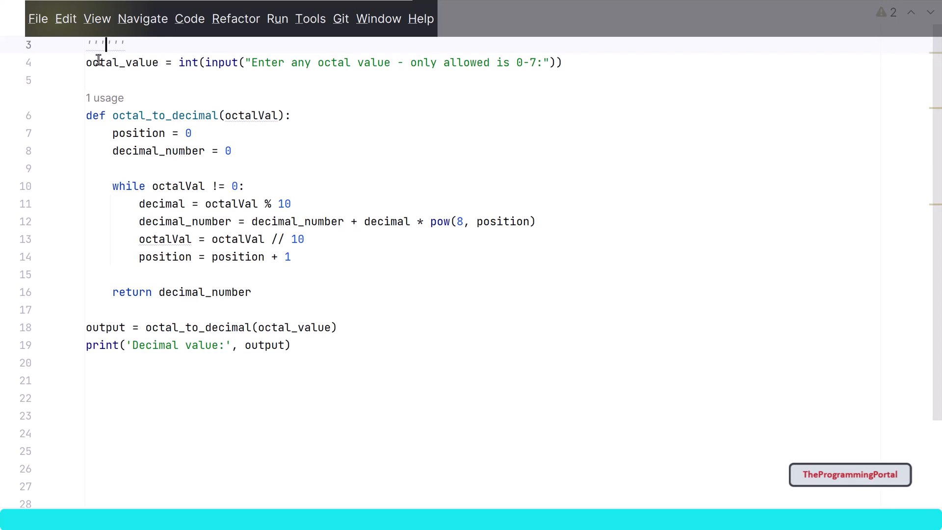
{"action": "type", "text": "'''"}
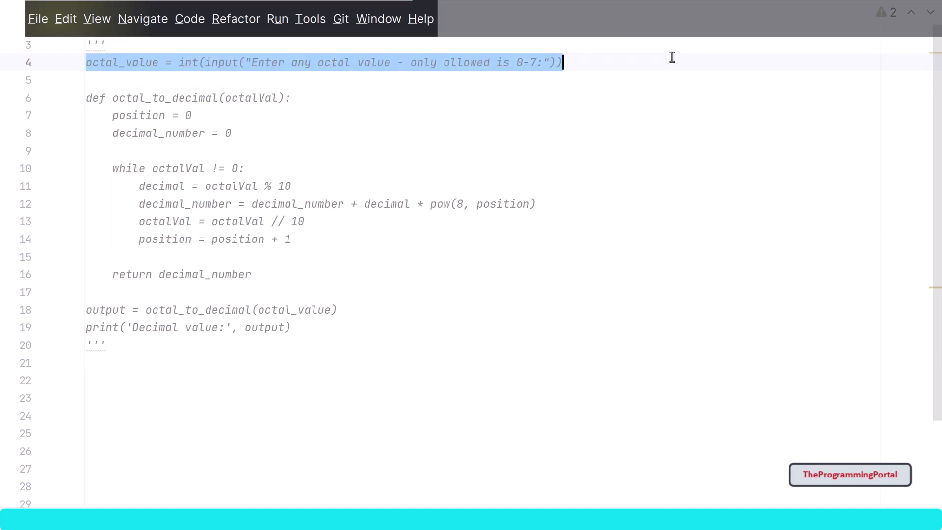
{"action": "left_click", "coordinate": [129, 344]}
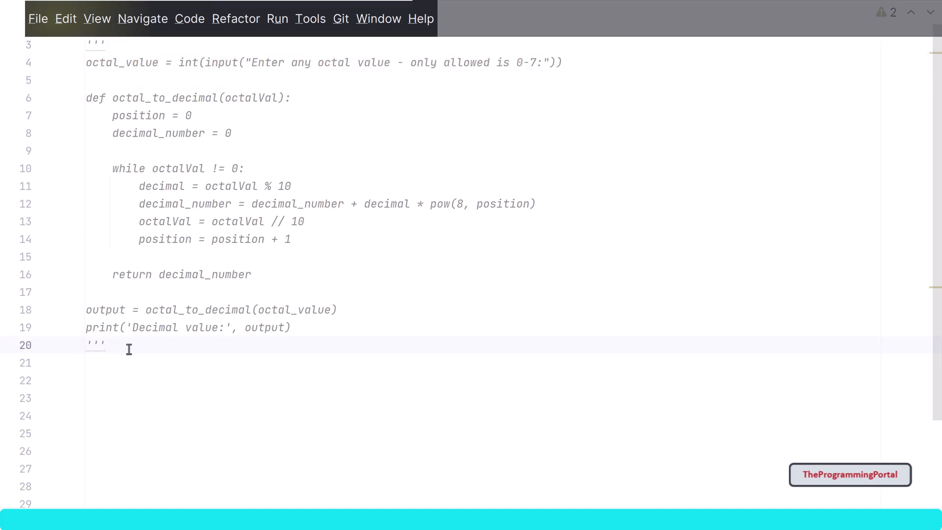
{"action": "type", "text": "octal_value = int(input(\"Enter any octal value - only allowed is 0-7:\"))"}
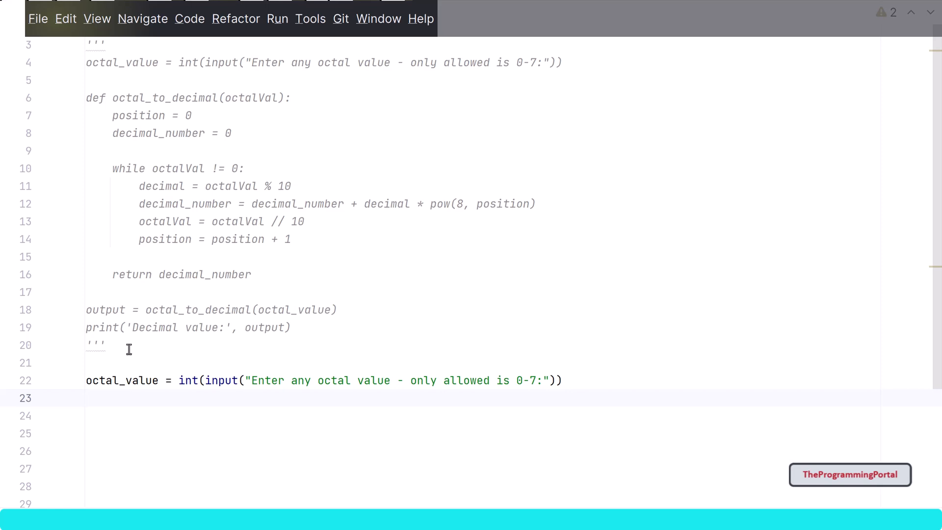
Read octal_value as plain text and assign output = int(octal_value, 8).
{"action": "left_click", "coordinate": [85, 398]}
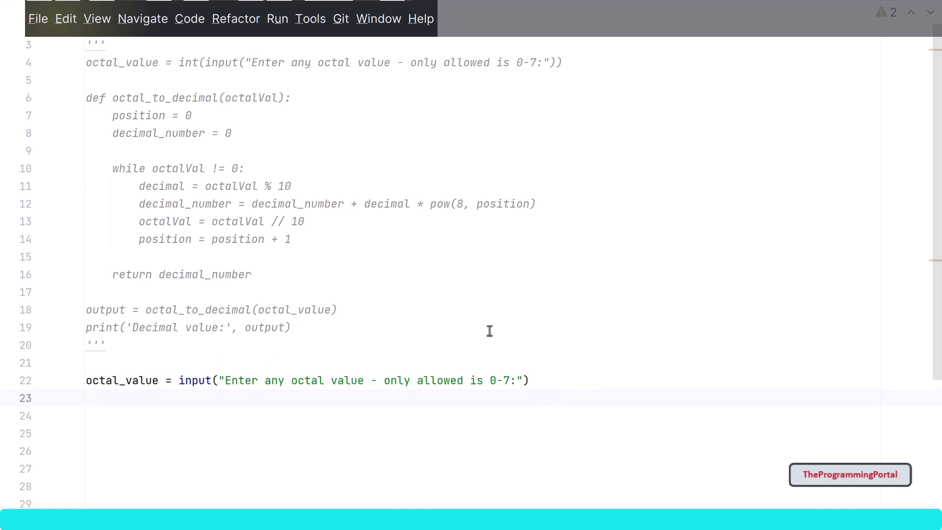
{"action": "left_click", "coordinate": [87, 397]}
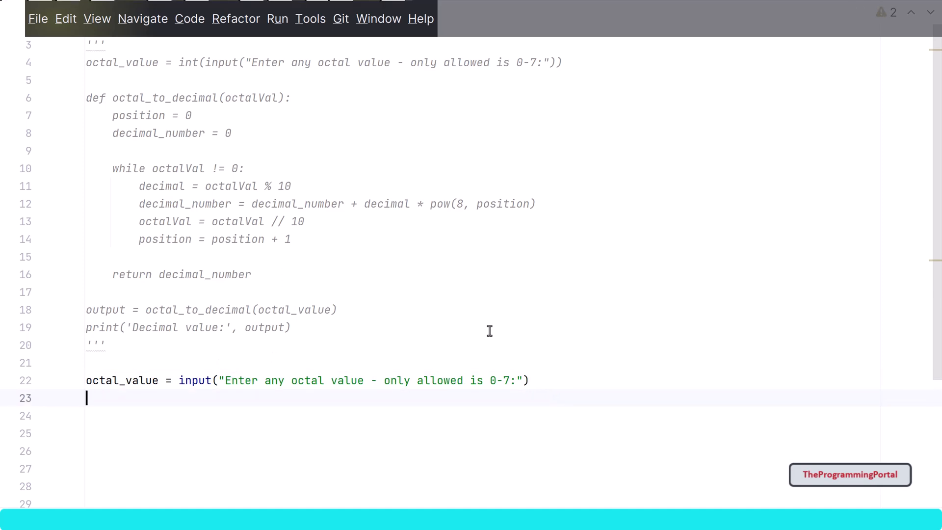
{"action": "type", "text": "int()"}
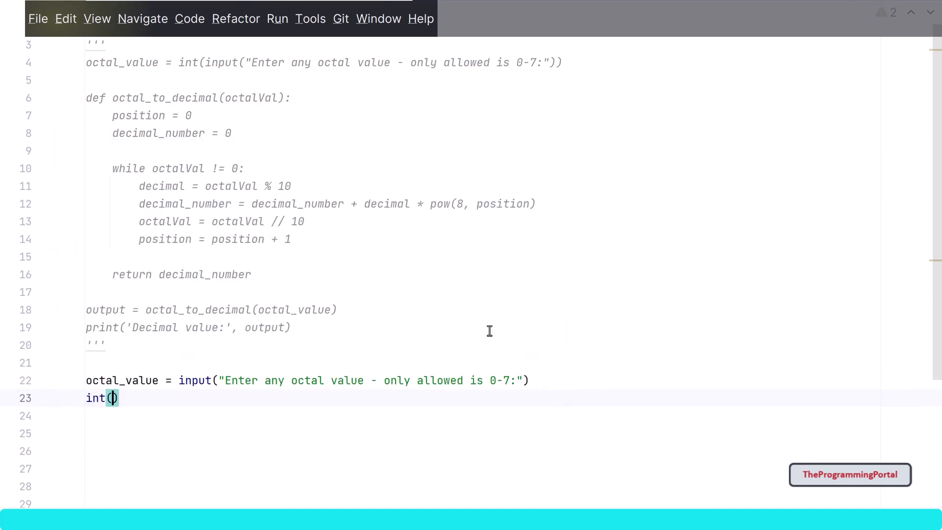
{"action": "type", "text": "octal_value,"}
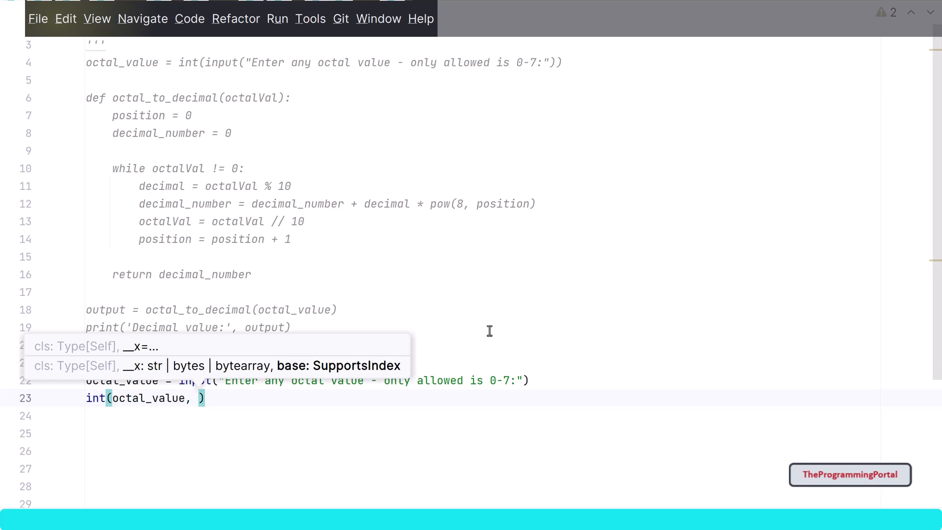
{"action": "type", "text": "8"}
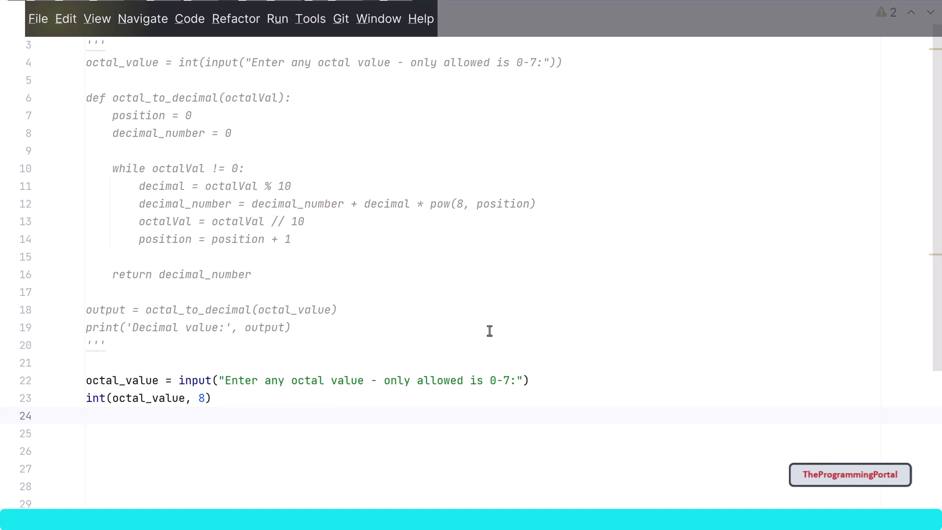
{"action": "left_click", "coordinate": [87, 415]}
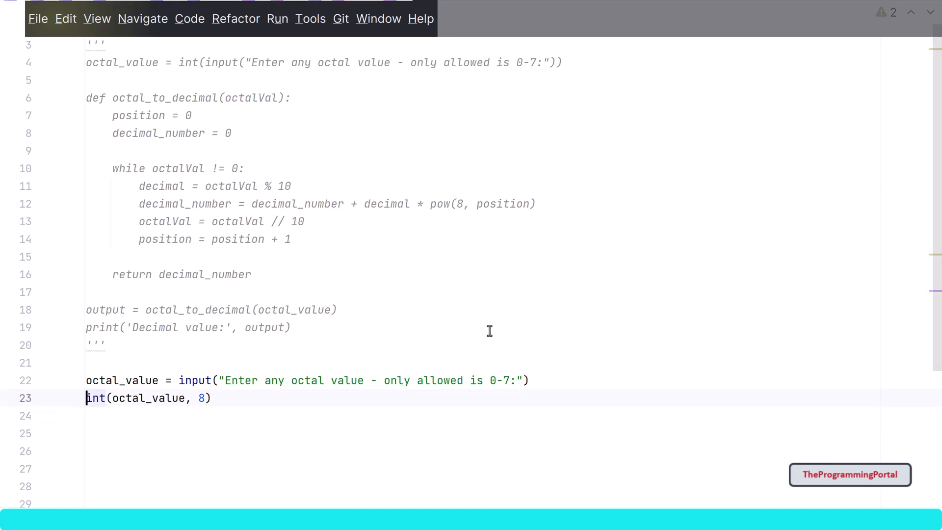
{"action": "type", "text": "output ="}
{"action": "left_click", "coordinate": [323, 416]}
{"action": "type", "text": "print('De"}
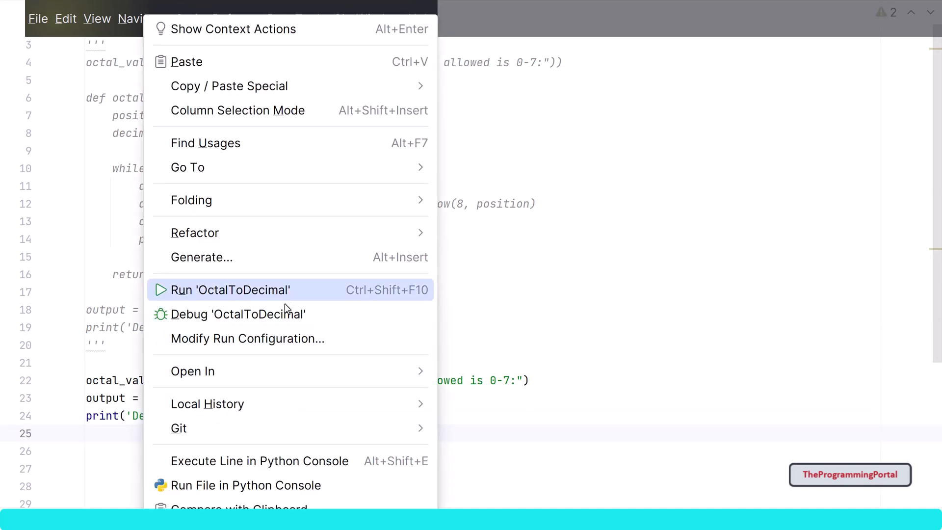
Run the int-based OctalToDecimal script from the context menu and enter octal 543.
{"action": "left_click", "coordinate": [230, 289]}
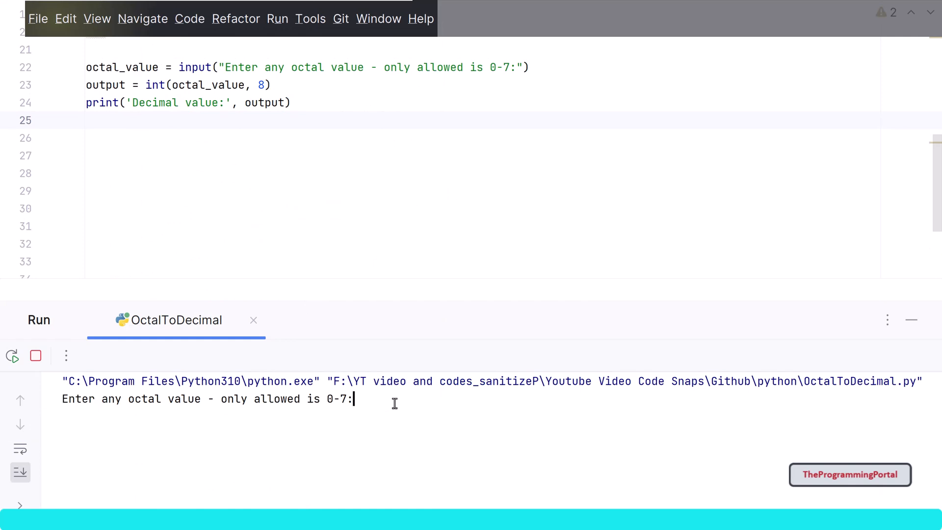
{"action": "type", "text": "543"}
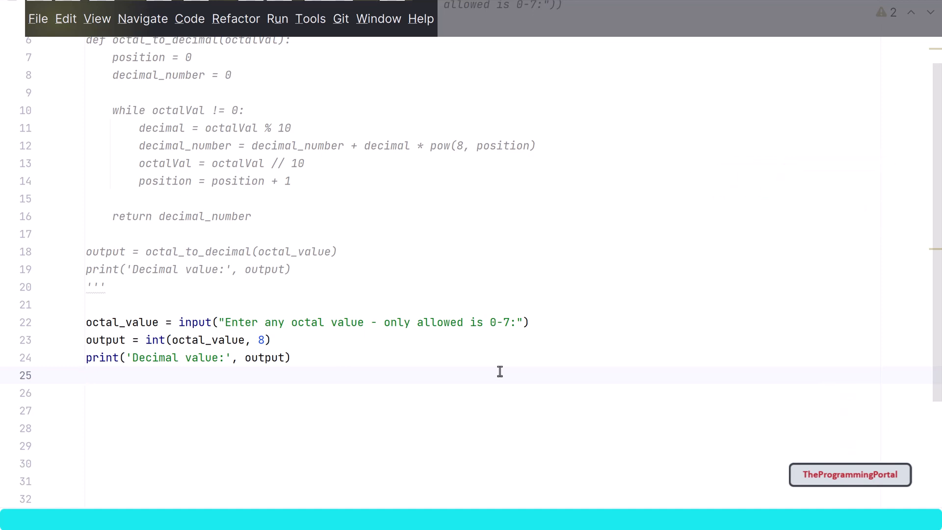
{"action": "left_click", "coordinate": [88, 375]}
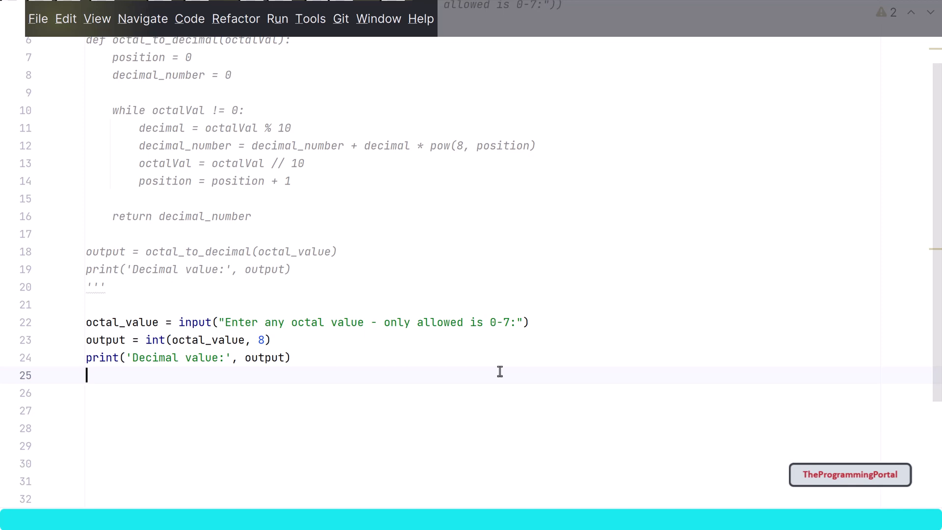